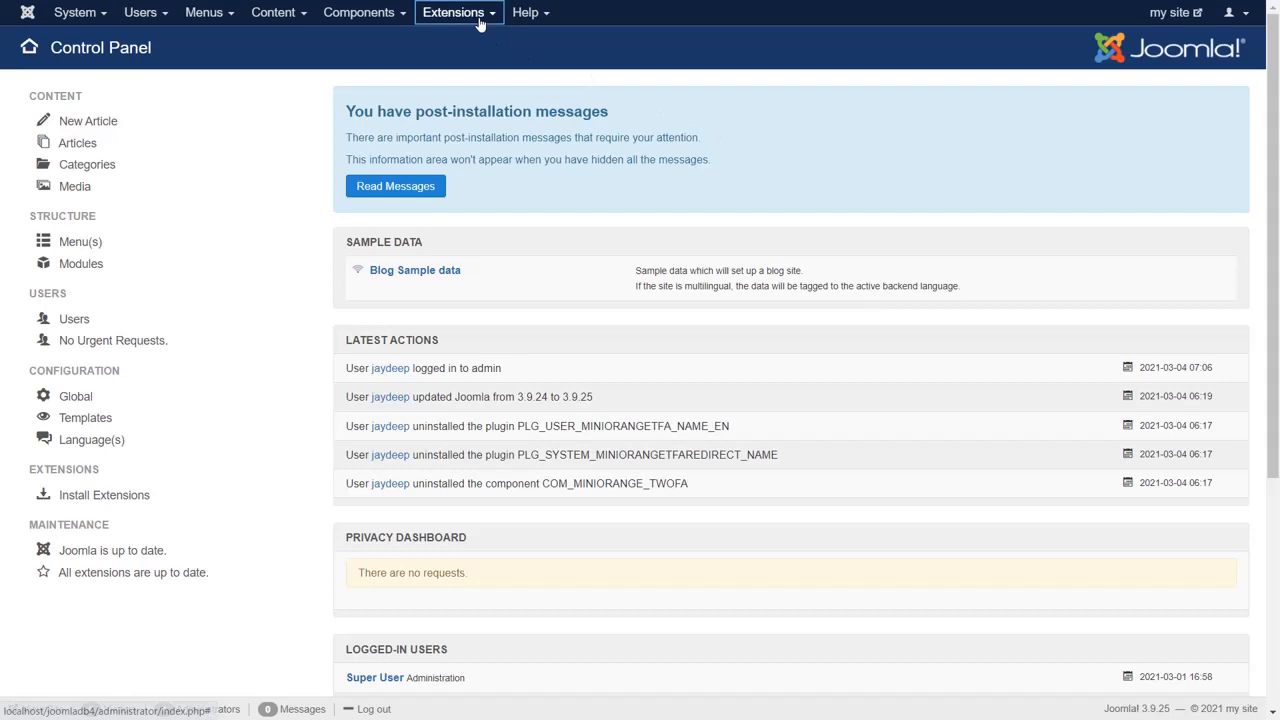
Go to the Joomla extension install page and search the web directory for 'scim'.
{"action": "left_click", "coordinate": [460, 12]}
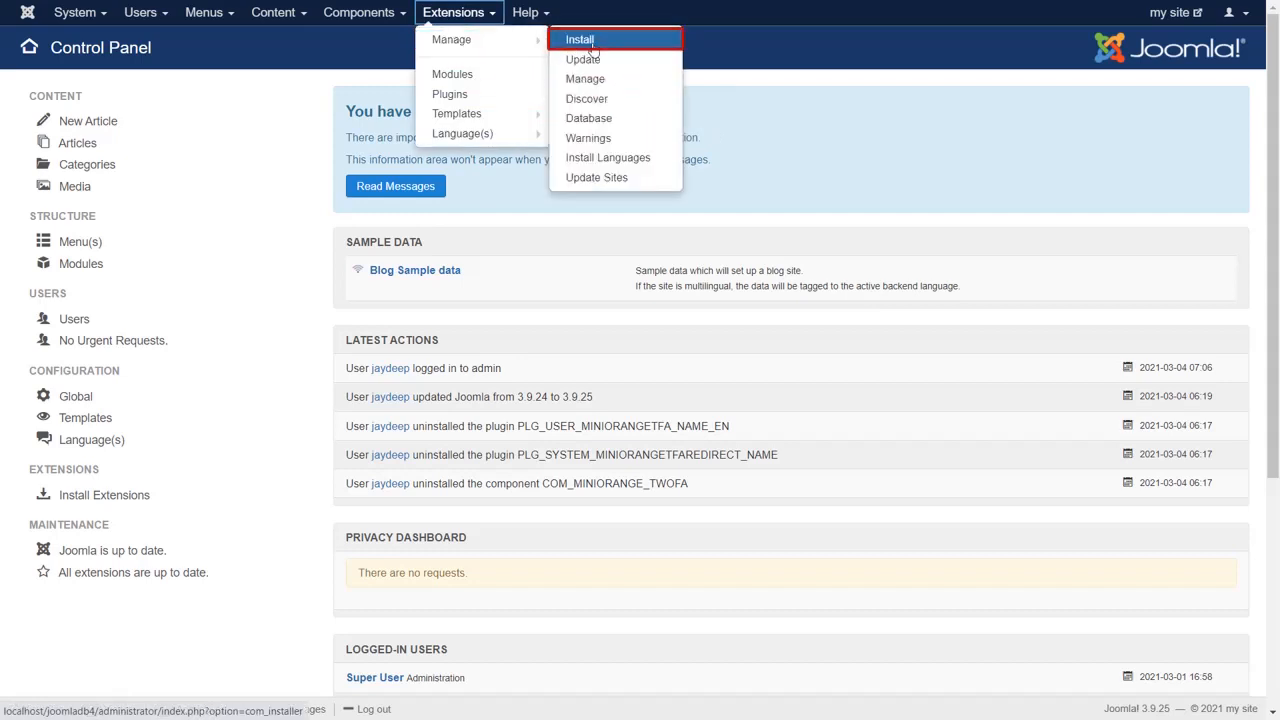
{"action": "left_click", "coordinate": [580, 40]}
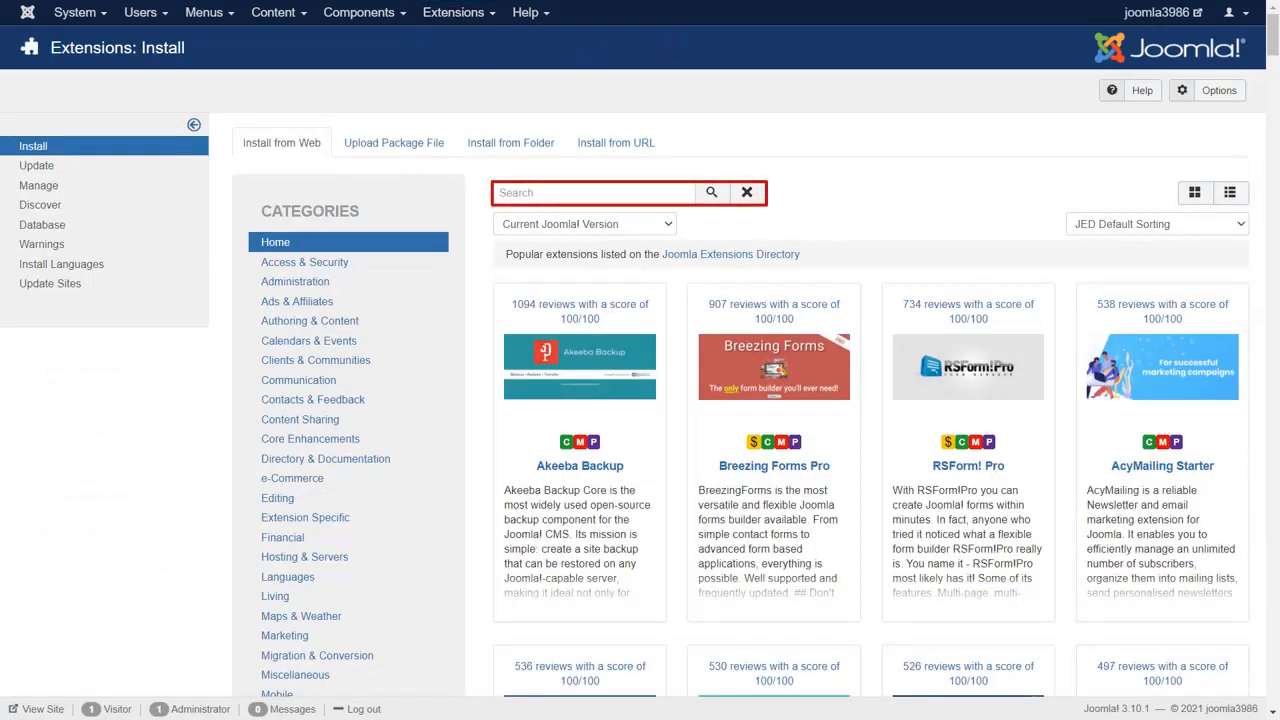
{"action": "type", "text": "SC"}
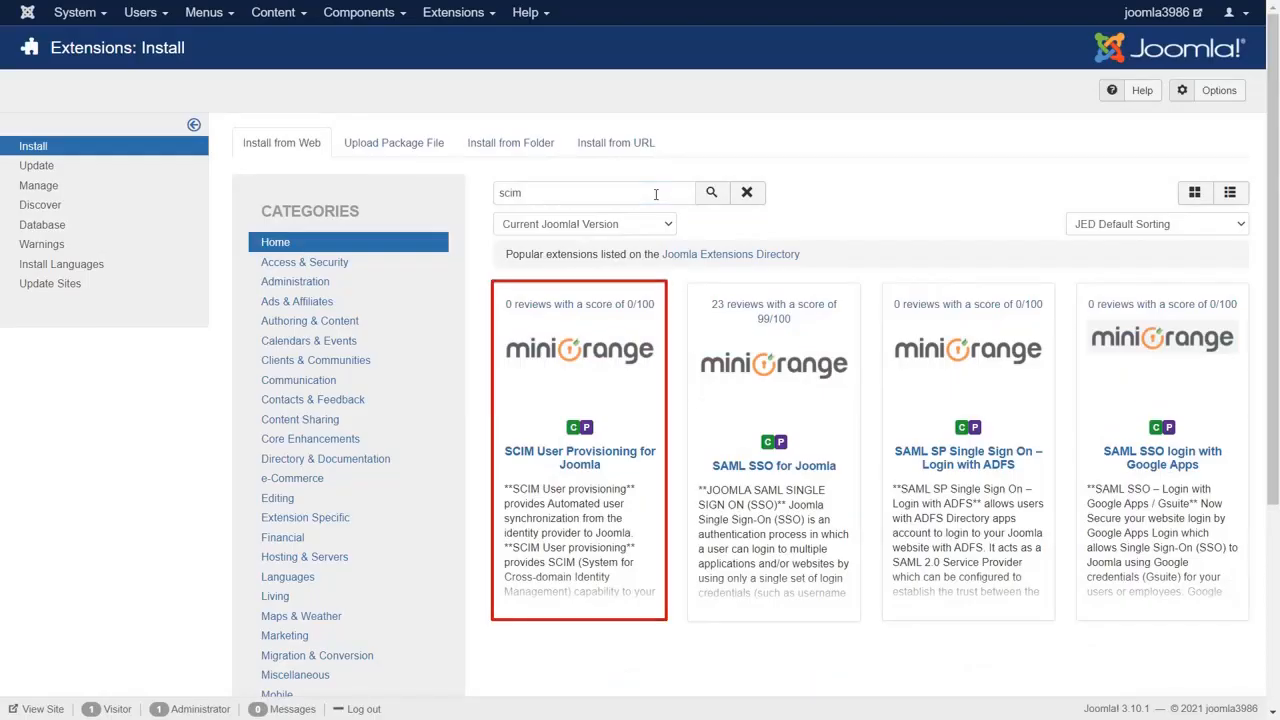
Install SCIM User Provisioning for Joomla from its listing and confirm the installation.
{"action": "left_click", "coordinate": [580, 456]}
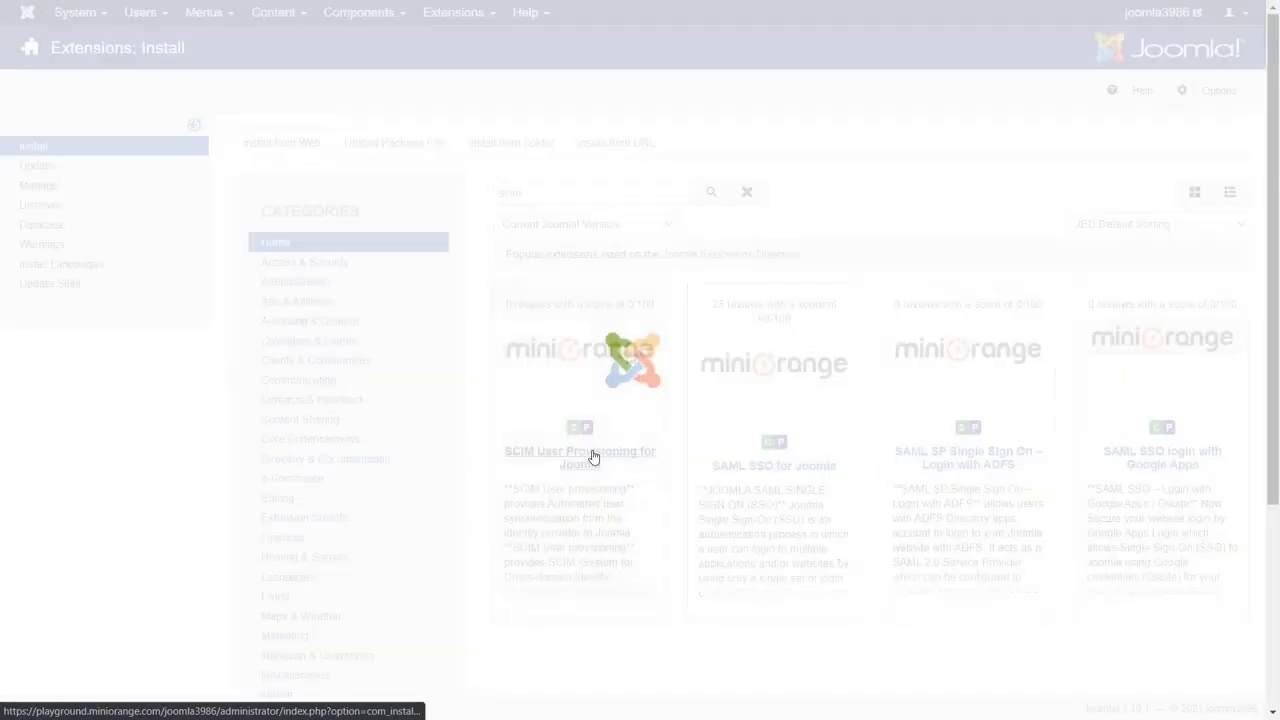
{"action": "left_click", "coordinate": [580, 456]}
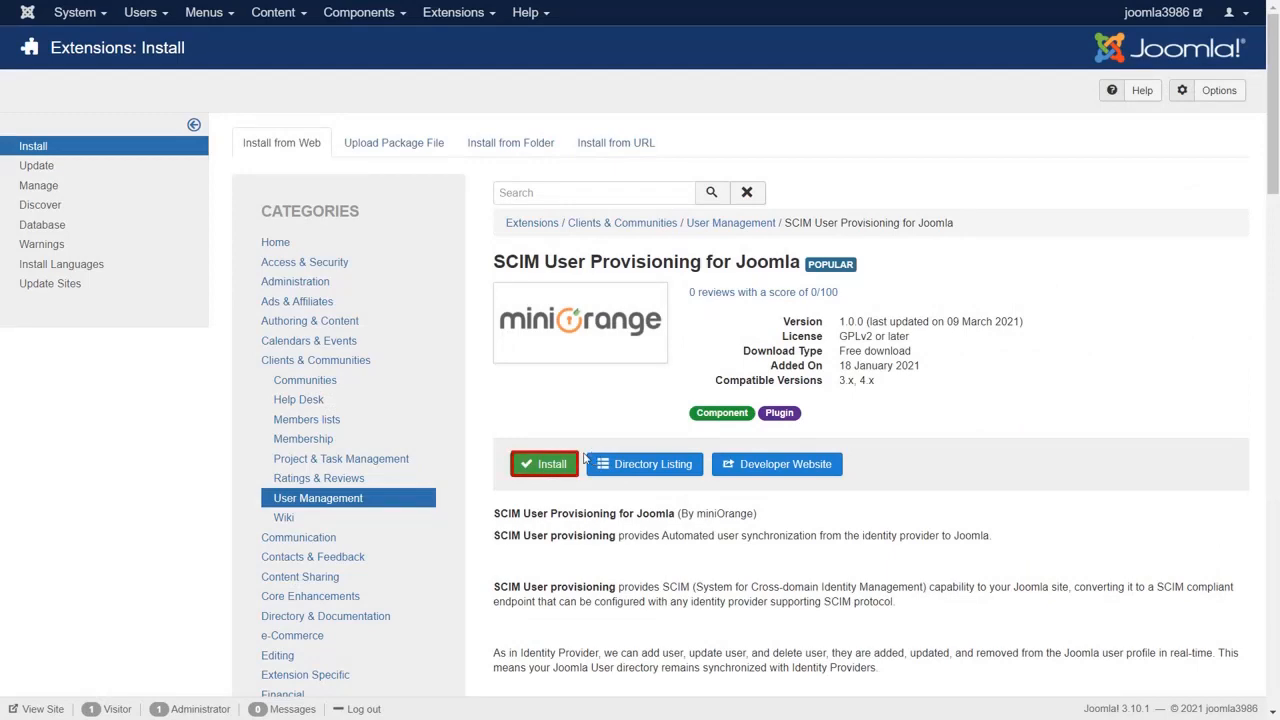
{"action": "left_click", "coordinate": [544, 464]}
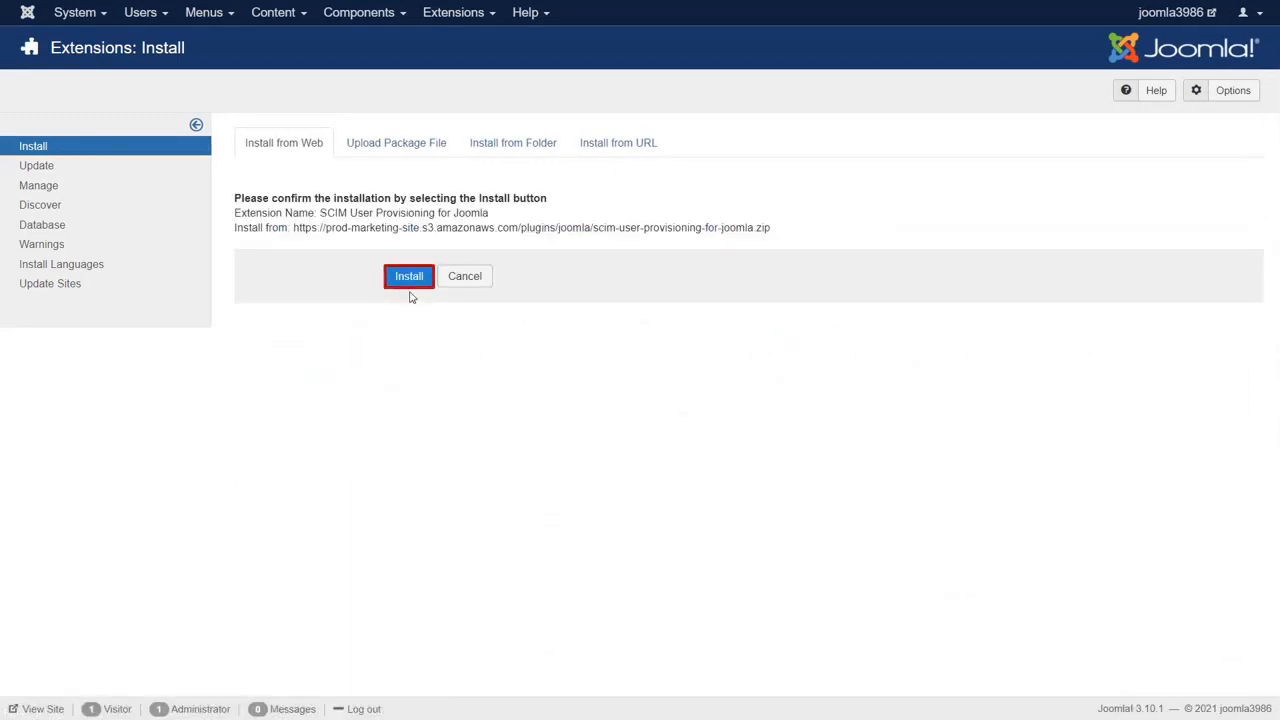
{"action": "left_click", "coordinate": [408, 276]}
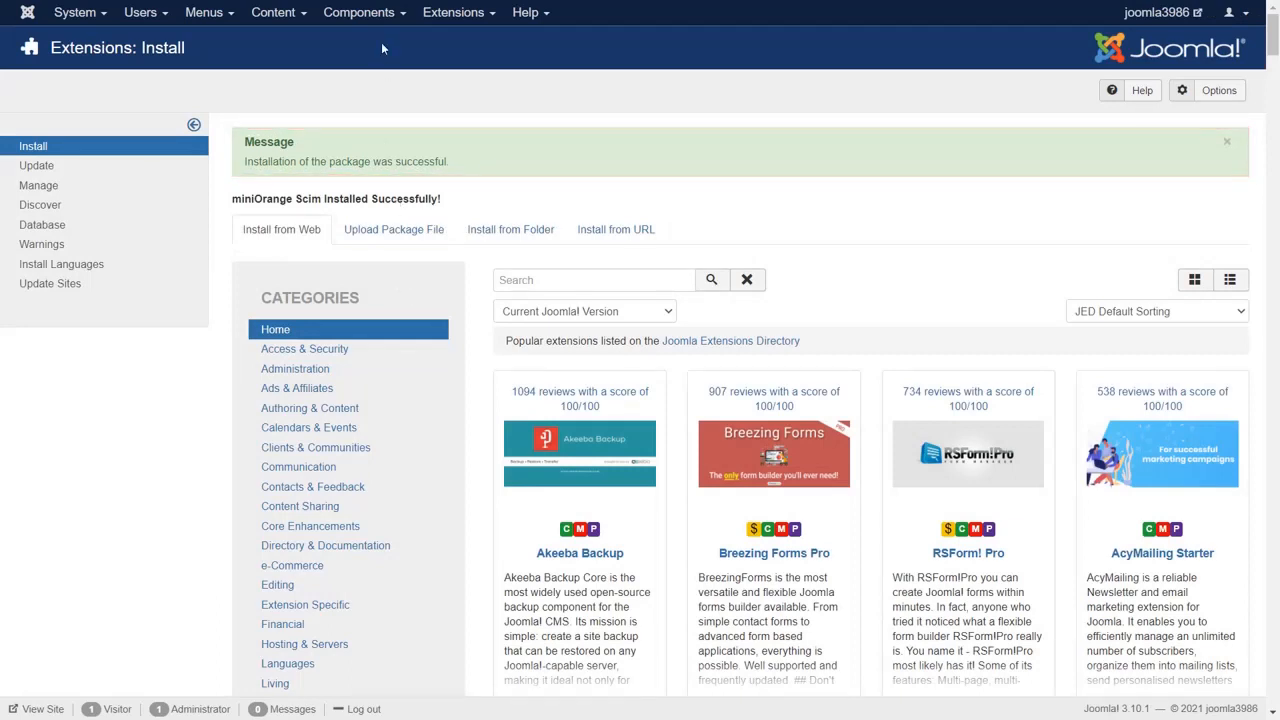
Open Components > miniOrange SCIM, view Account Setup, then return to the SCIM Configuration details.
{"action": "left_click", "coordinate": [364, 12]}
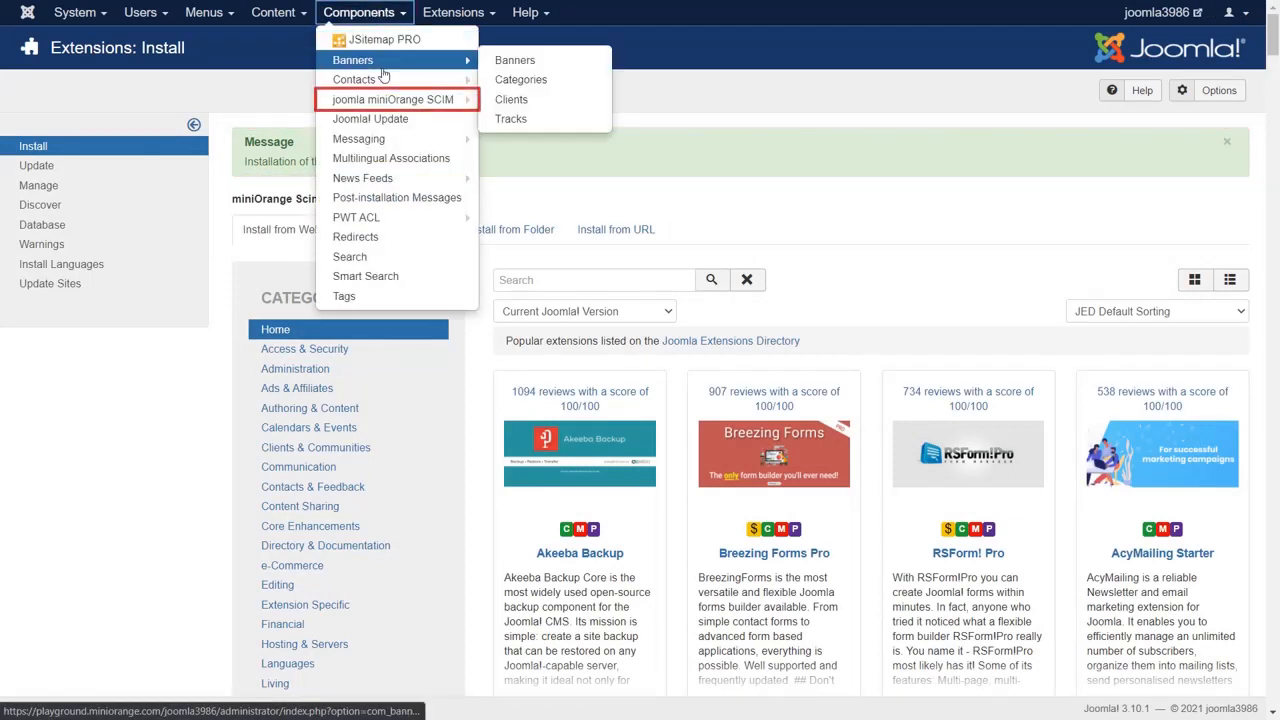
{"action": "left_click", "coordinate": [392, 100]}
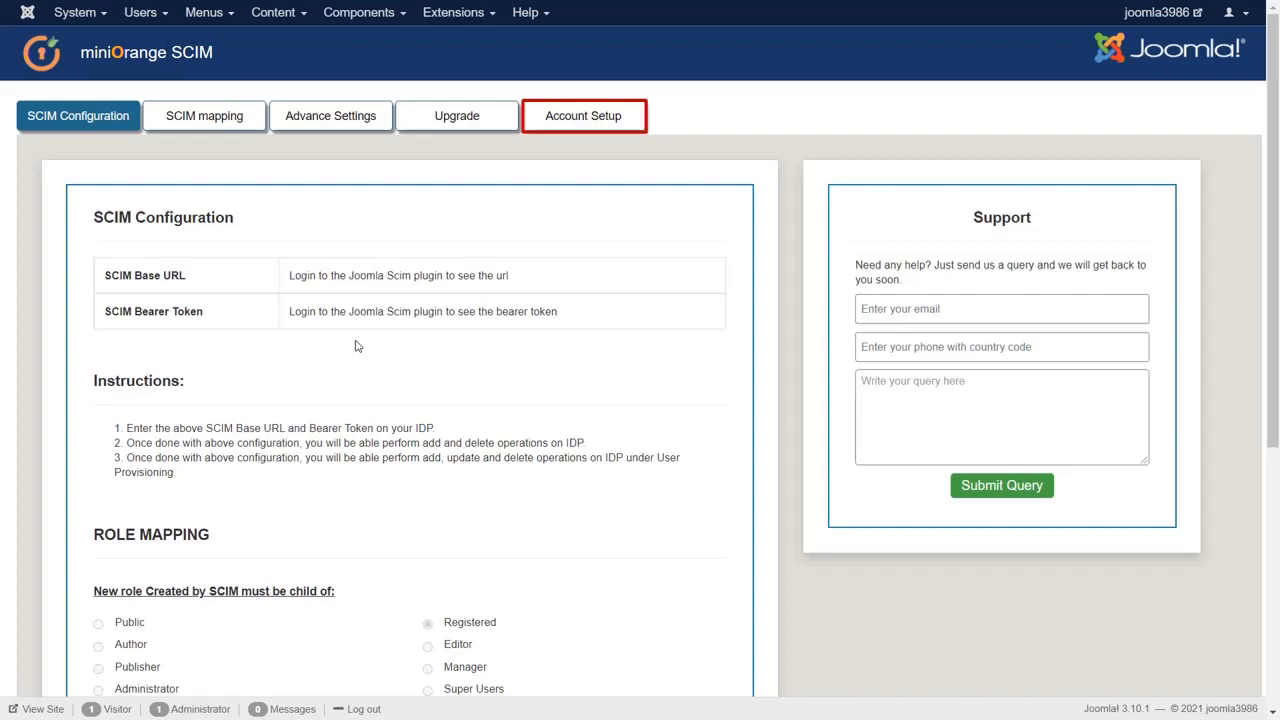
{"action": "left_click", "coordinate": [584, 114]}
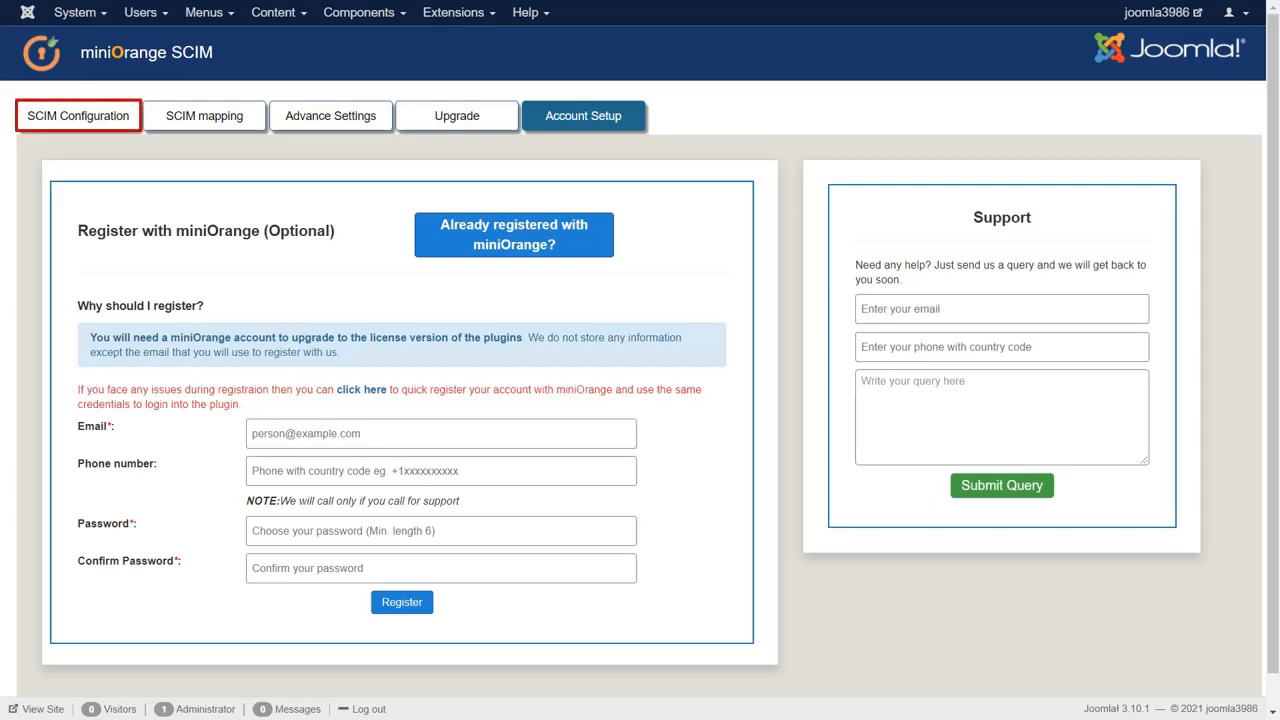
{"action": "left_click", "coordinate": [78, 114]}
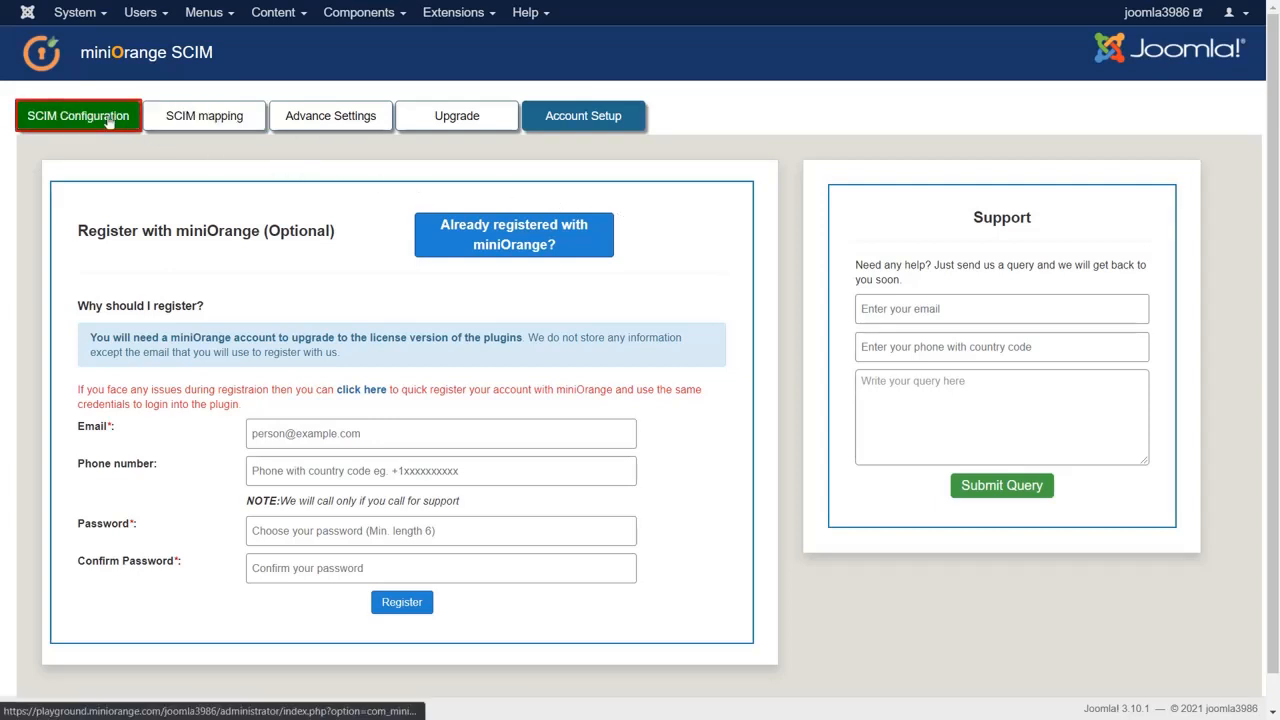
{"action": "left_click", "coordinate": [78, 114]}
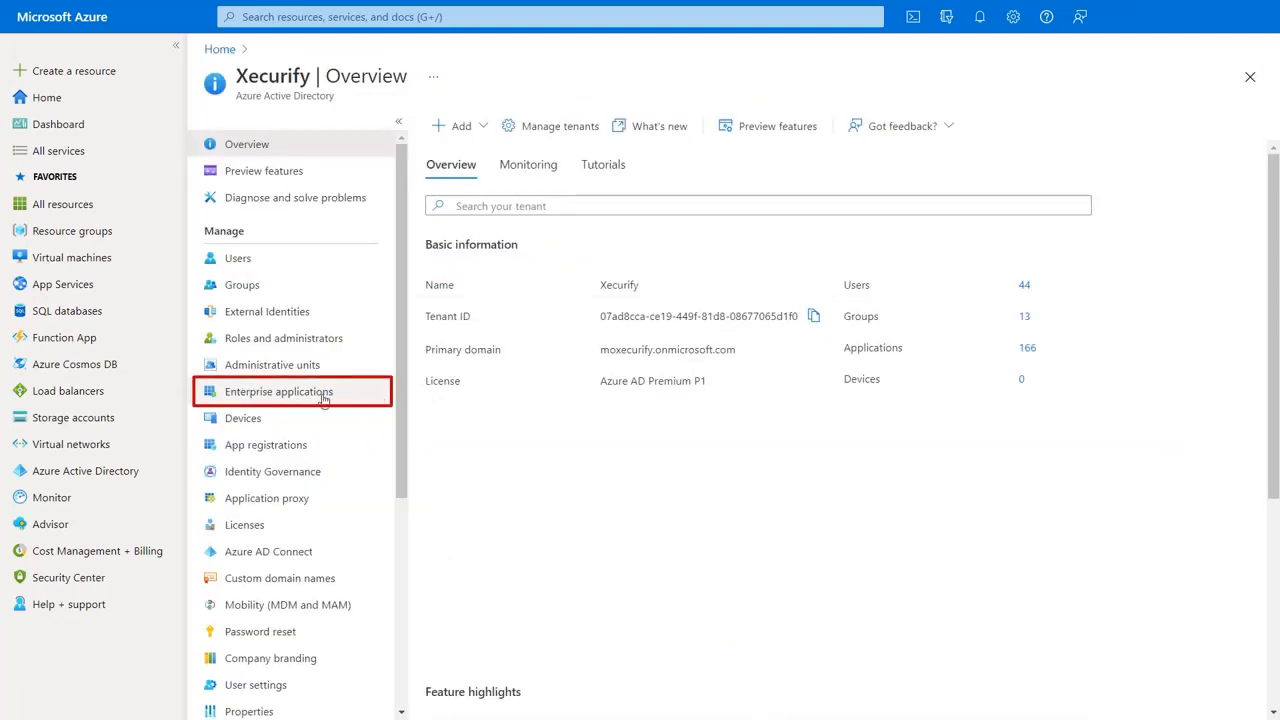
Create a new non-gallery enterprise application 'Joomla SCIM' from Azure AD Enterprise applications.
{"action": "left_click", "coordinate": [278, 392]}
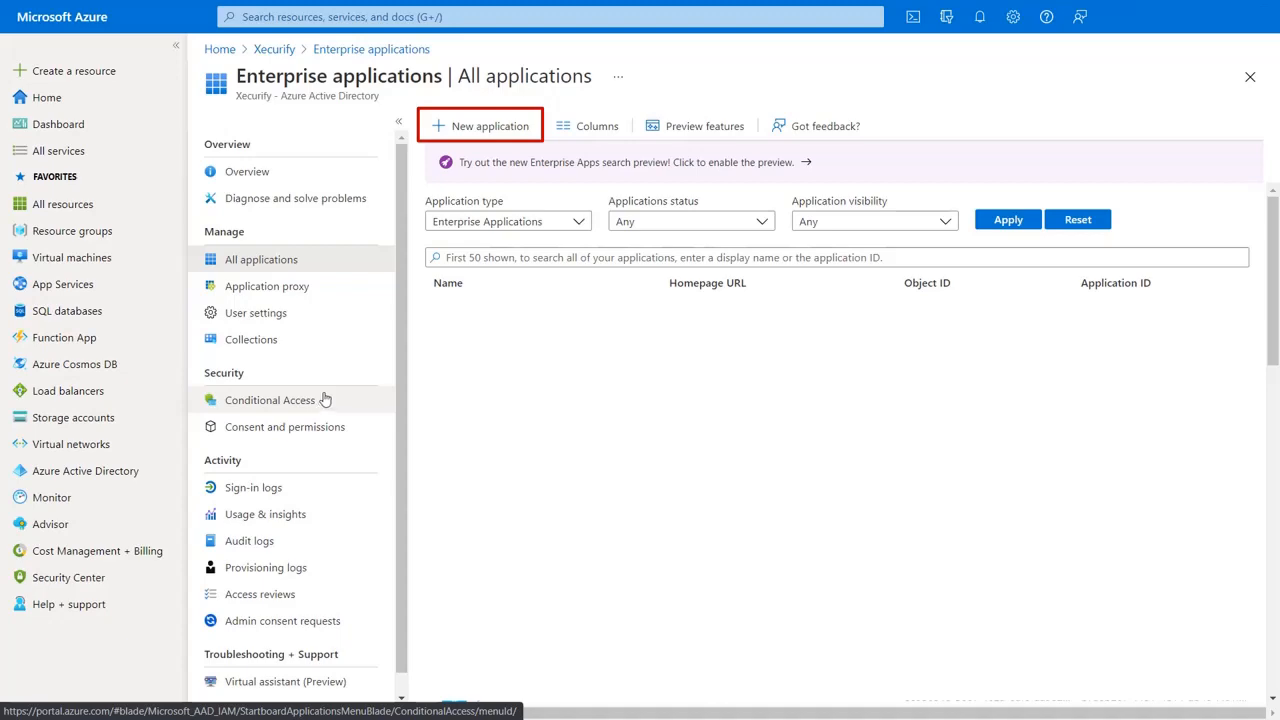
{"action": "left_click", "coordinate": [480, 124]}
{"action": "type", "text": "Joomla SCIM"}
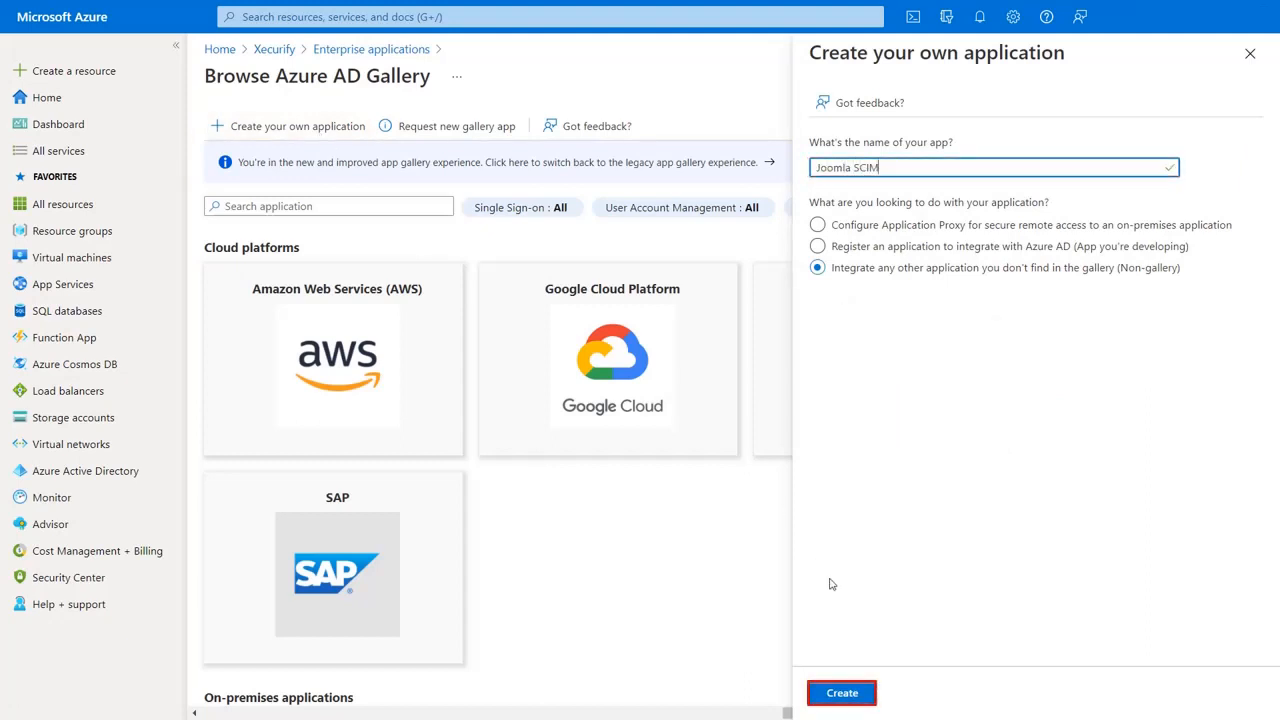
{"action": "left_click", "coordinate": [842, 692]}
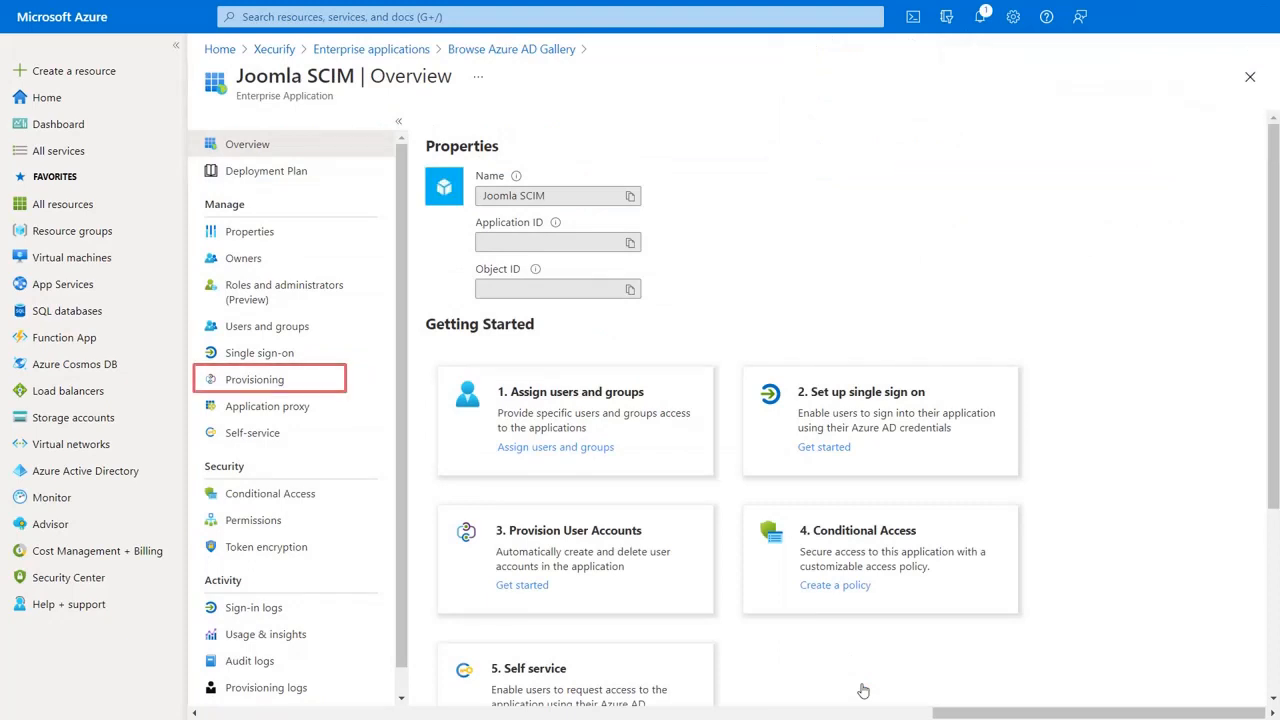
Set Joomla SCIM provisioning mode to Automatic and expand Admin Credentials with the tenant URL field ready.
{"action": "left_click", "coordinate": [254, 380]}
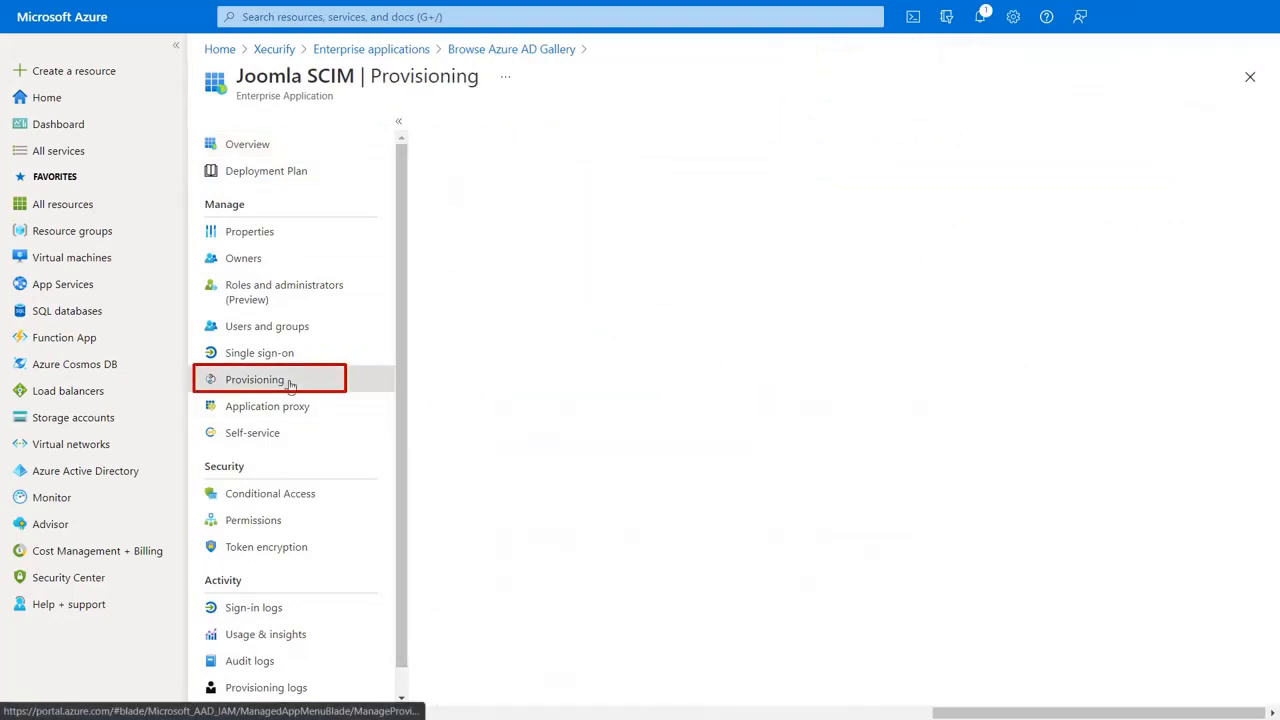
{"action": "left_click", "coordinate": [254, 380]}
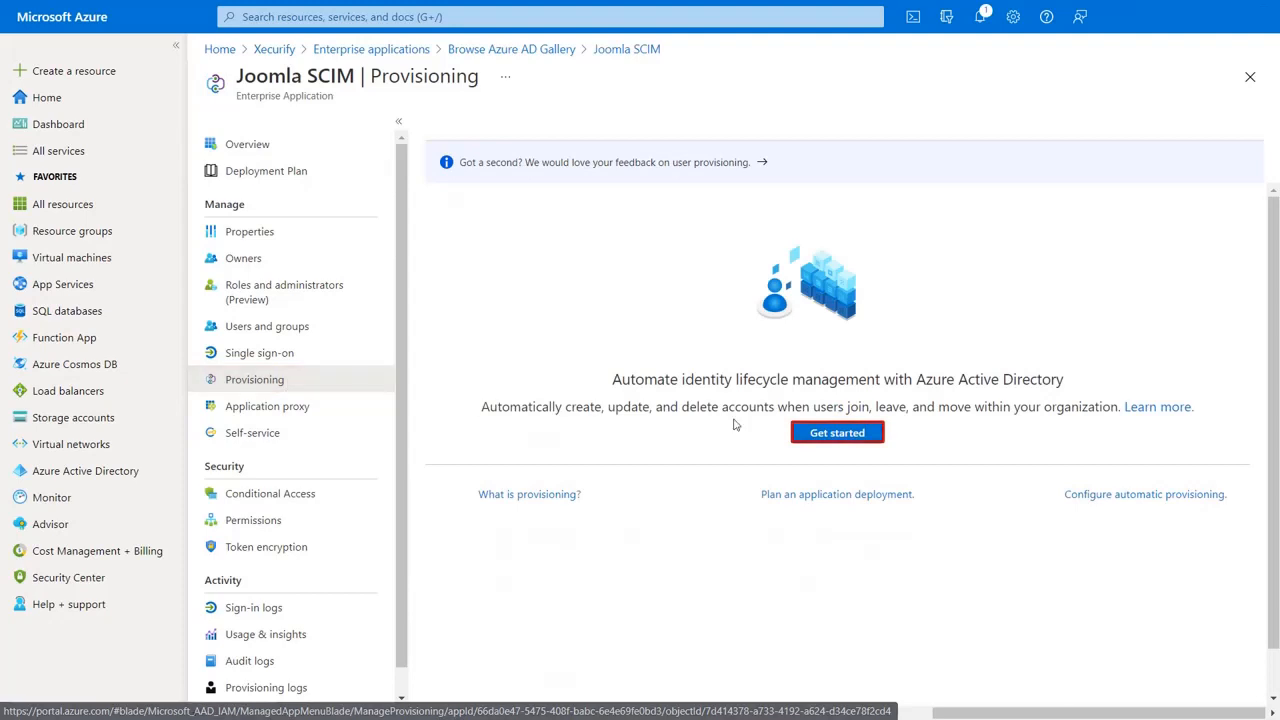
{"action": "left_click", "coordinate": [836, 432]}
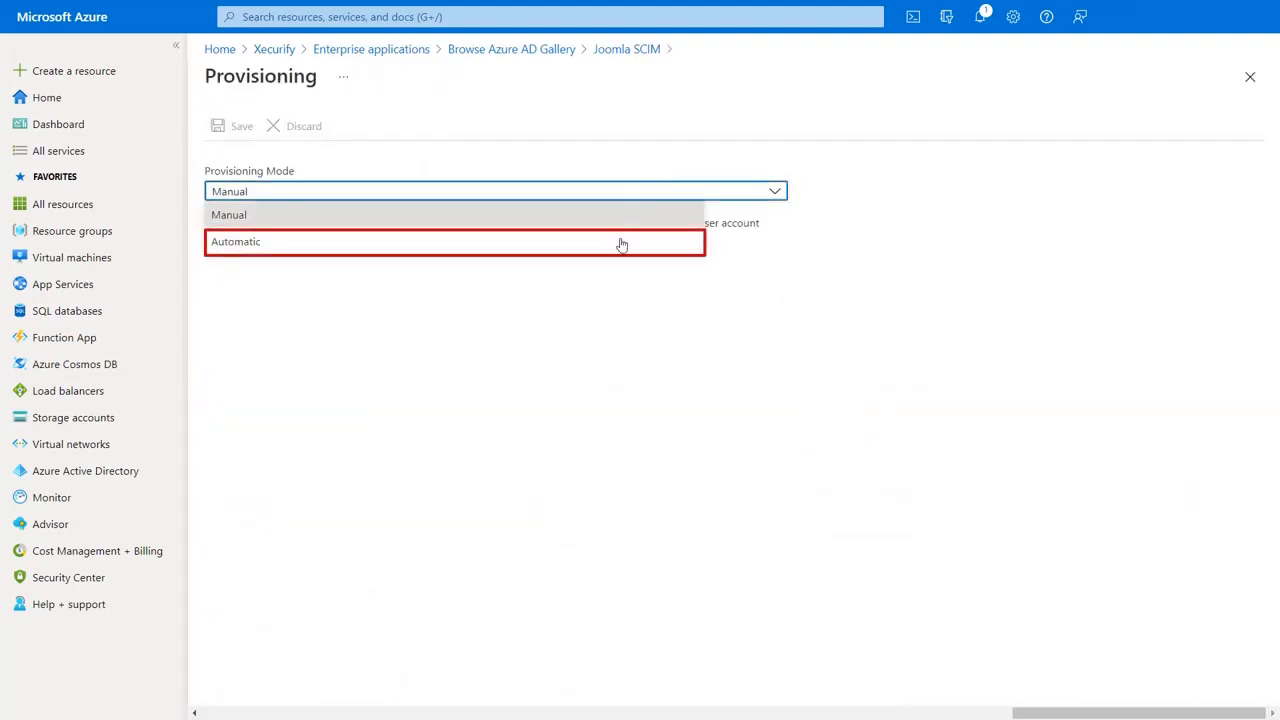
{"action": "left_click", "coordinate": [236, 240]}
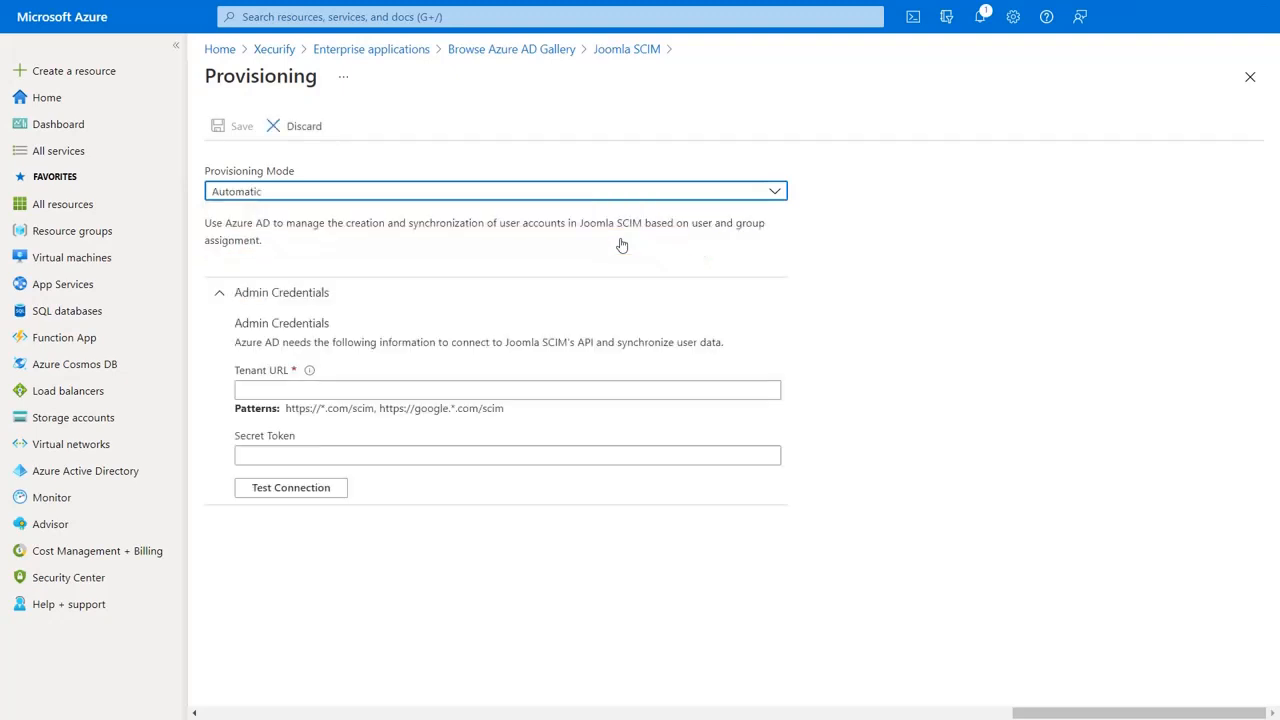
{"action": "left_click", "coordinate": [508, 390]}
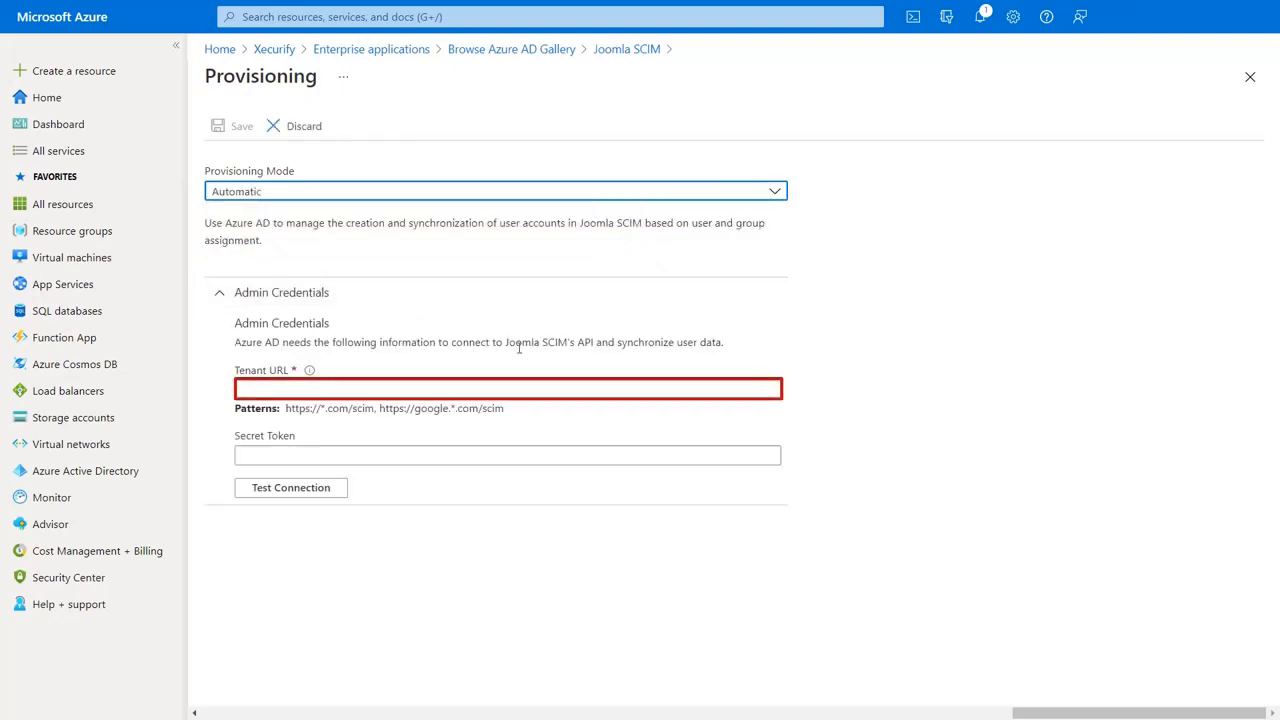
{"action": "left_click", "coordinate": [480, 388]}
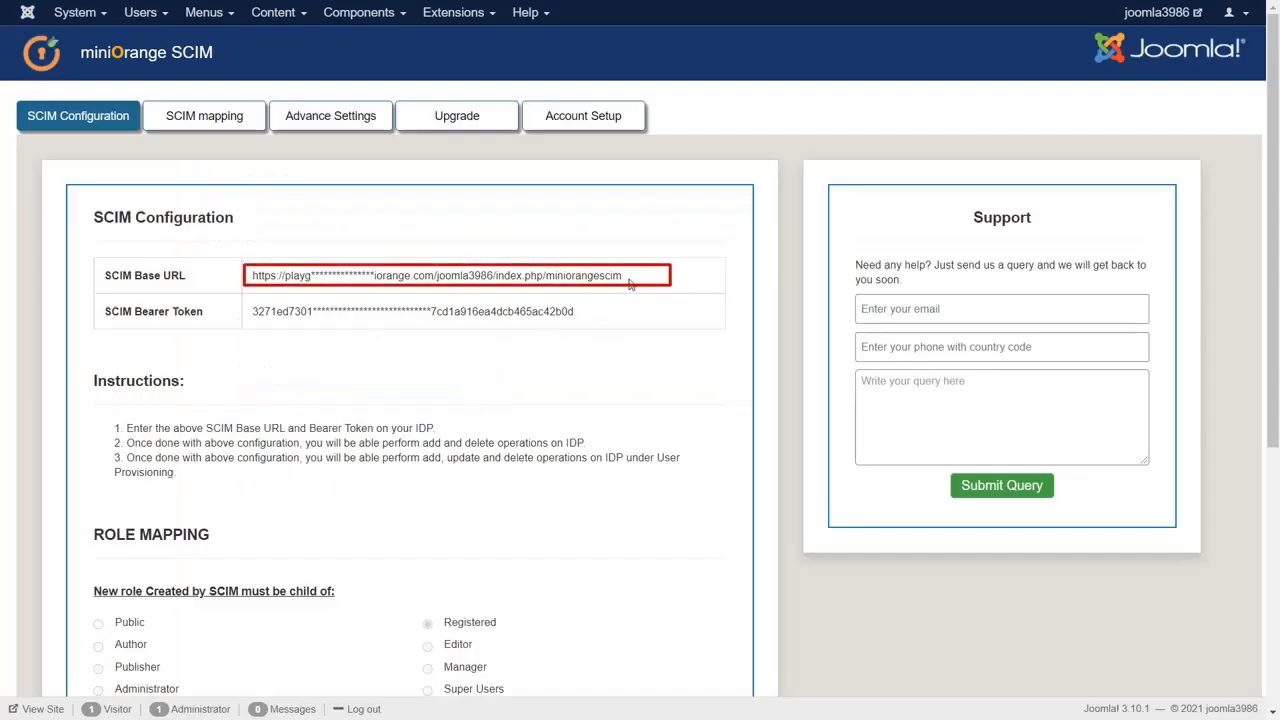
Fill Tenant URL and Secret Token from Joomla's SCIM base URL and bearer token, test the connection, and save.
{"action": "triple_click", "coordinate": [464, 276]}
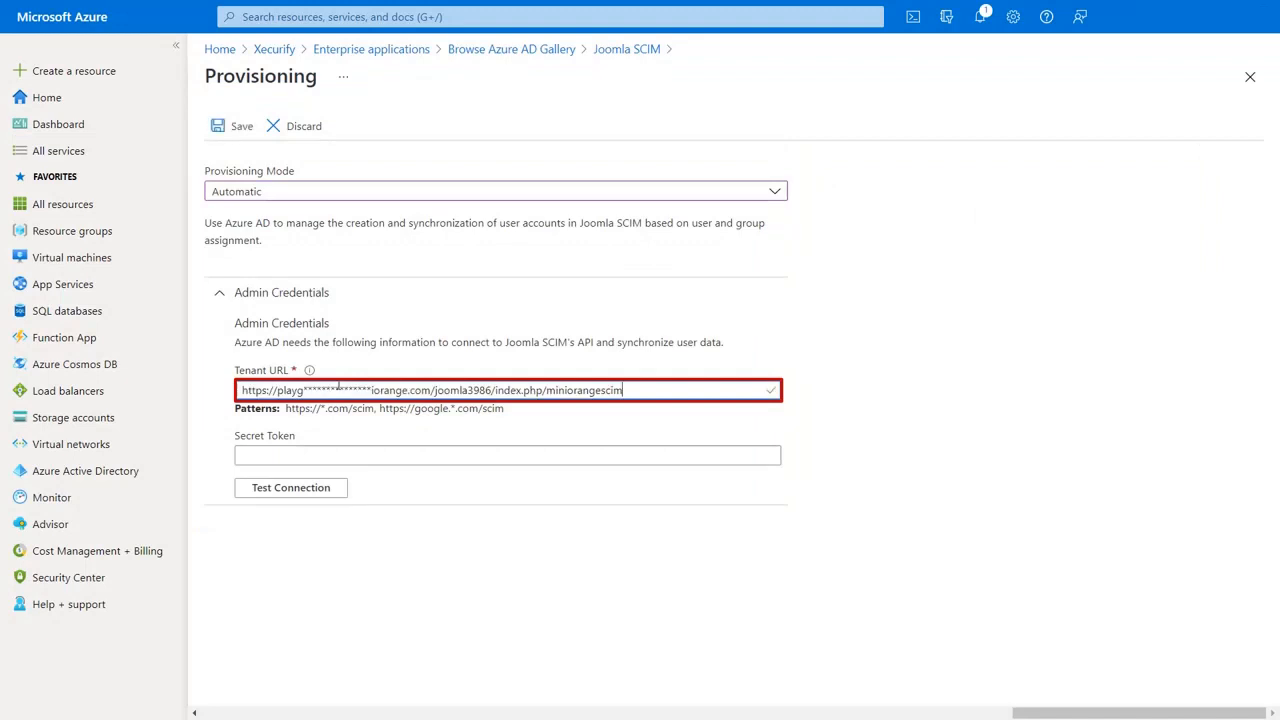
{"action": "left_click", "coordinate": [508, 456]}
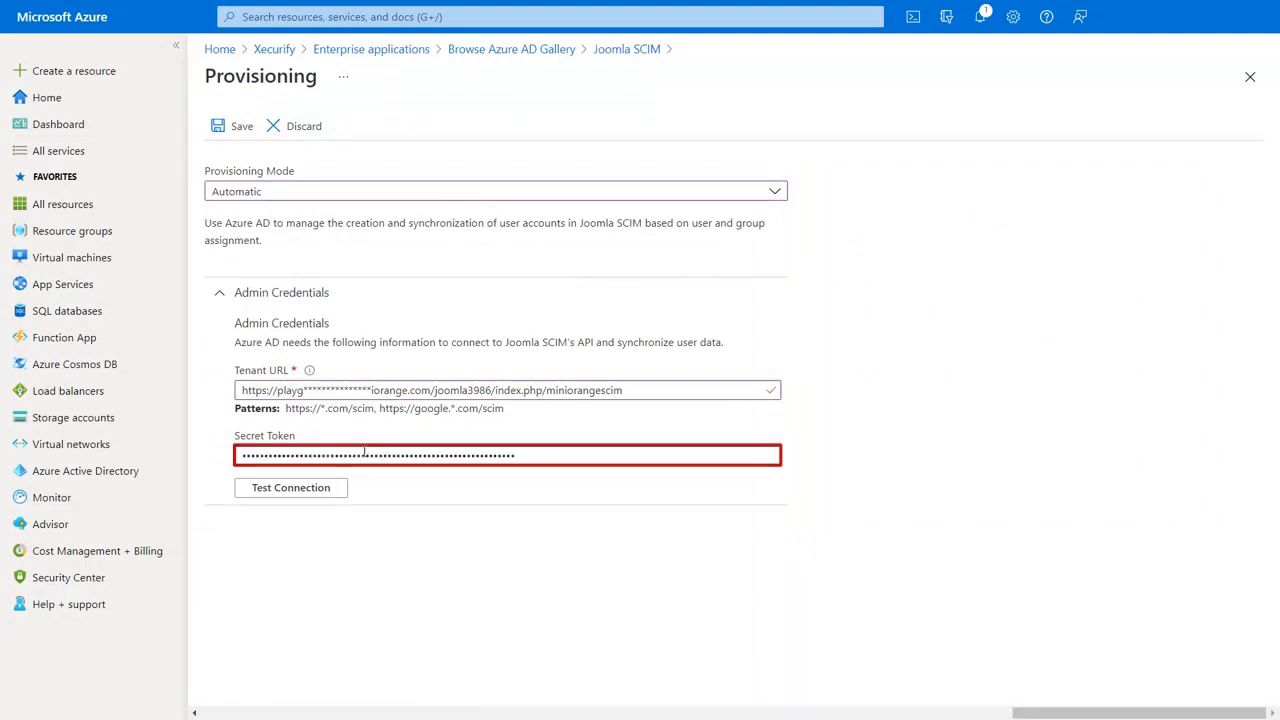
{"action": "left_click", "coordinate": [290, 488]}
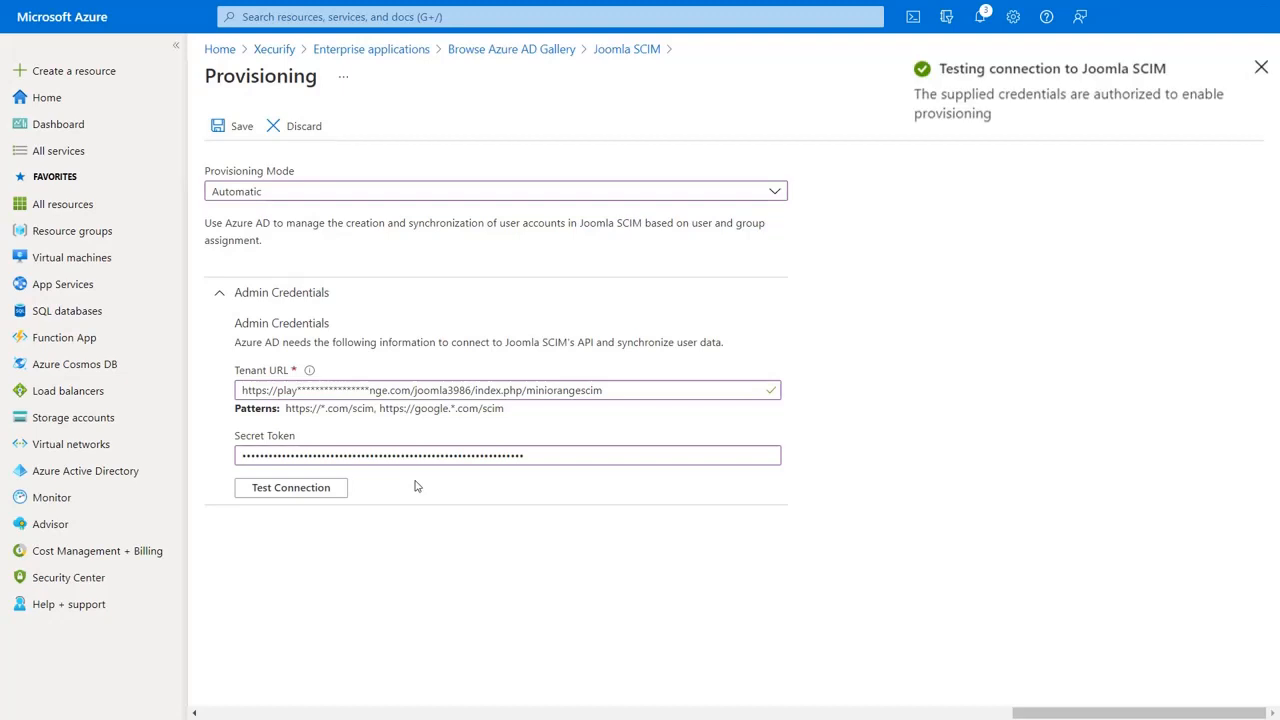
{"action": "left_click", "coordinate": [240, 126]}
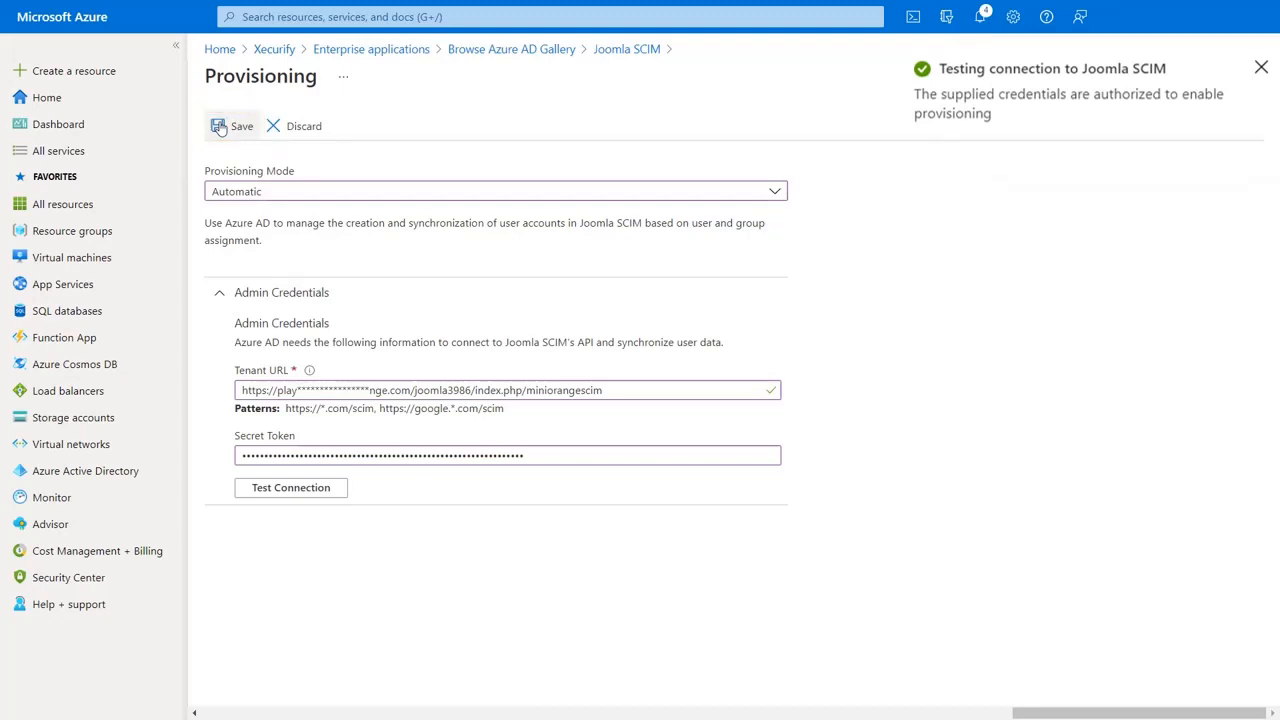
{"action": "left_click", "coordinate": [266, 324]}
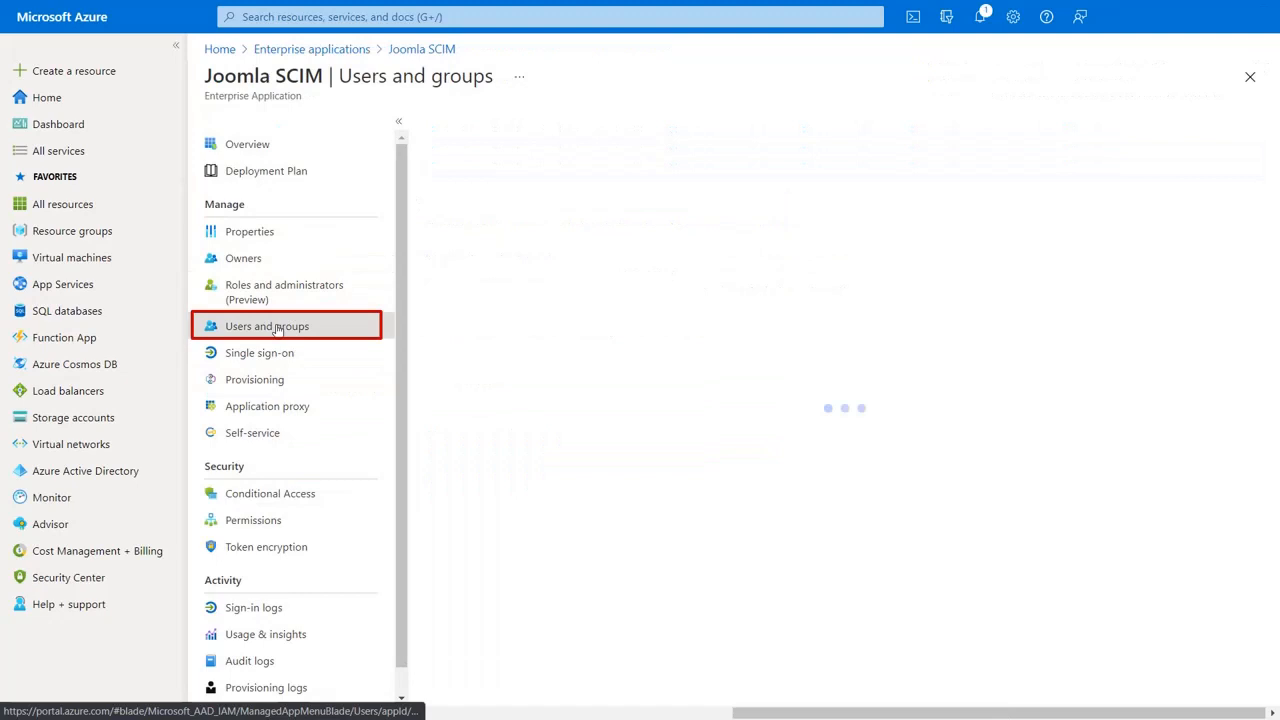
Start a new user/group assignment for the Joomla SCIM application.
{"action": "left_click", "coordinate": [266, 326]}
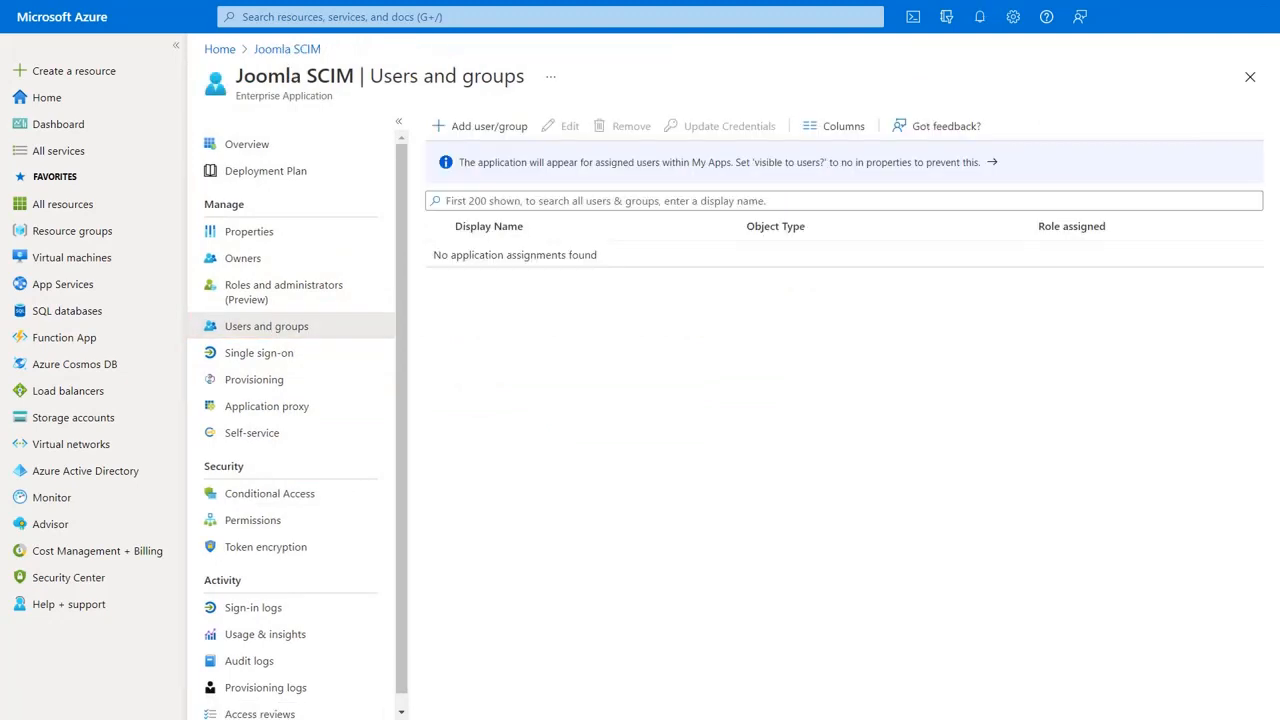
{"action": "left_click", "coordinate": [478, 124]}
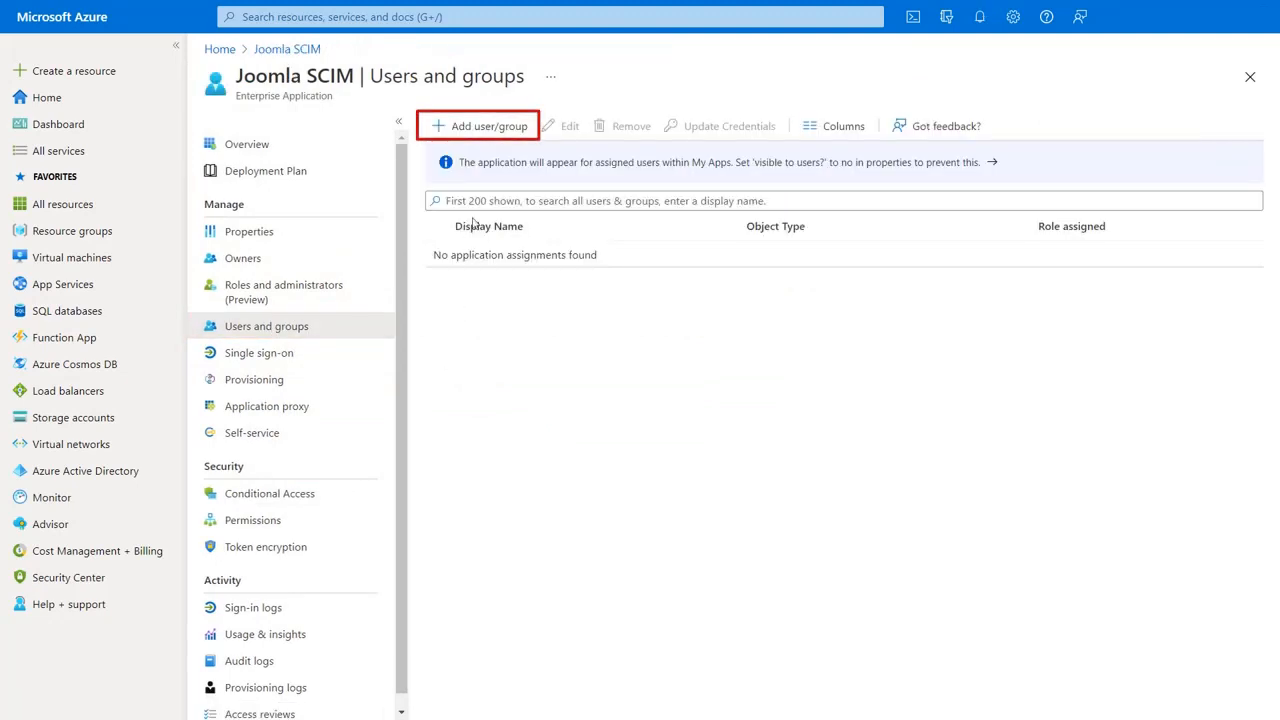
{"action": "left_click", "coordinate": [486, 124]}
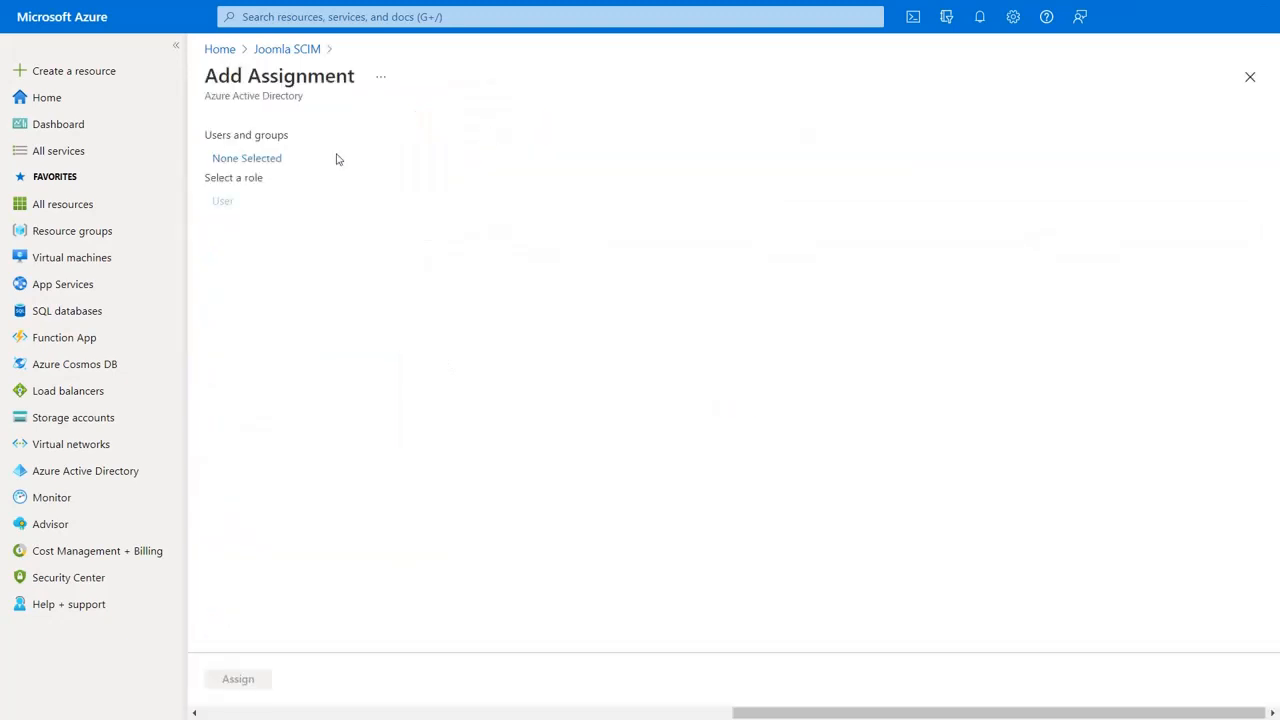
{"action": "left_click", "coordinate": [248, 158]}
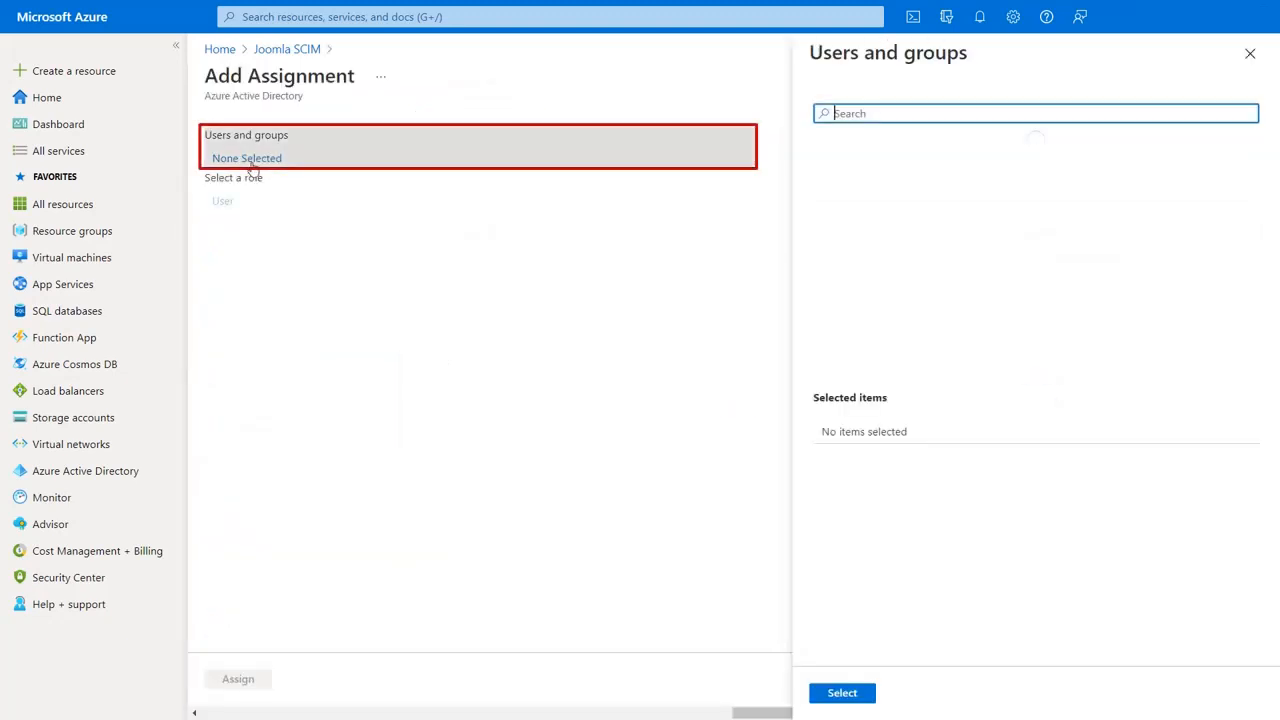
Search 'demo', select Demouser and assign it to the application.
{"action": "left_click", "coordinate": [1036, 112]}
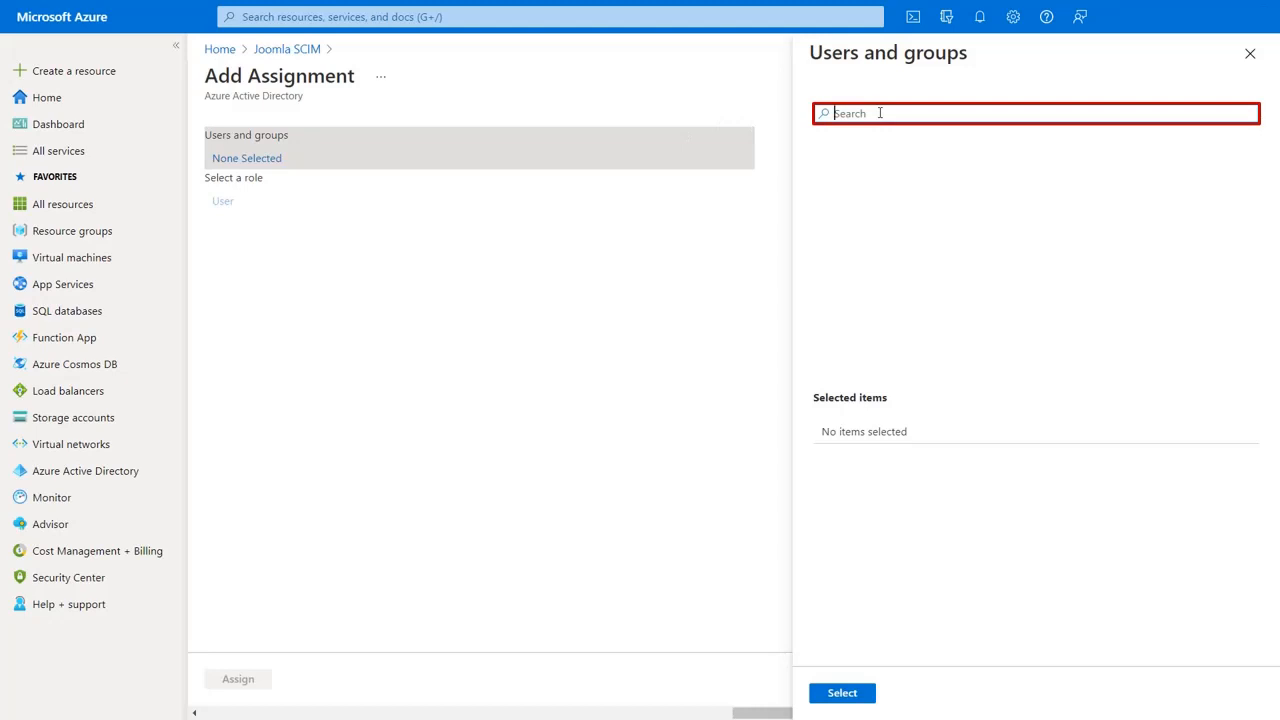
{"action": "type", "text": "demo"}
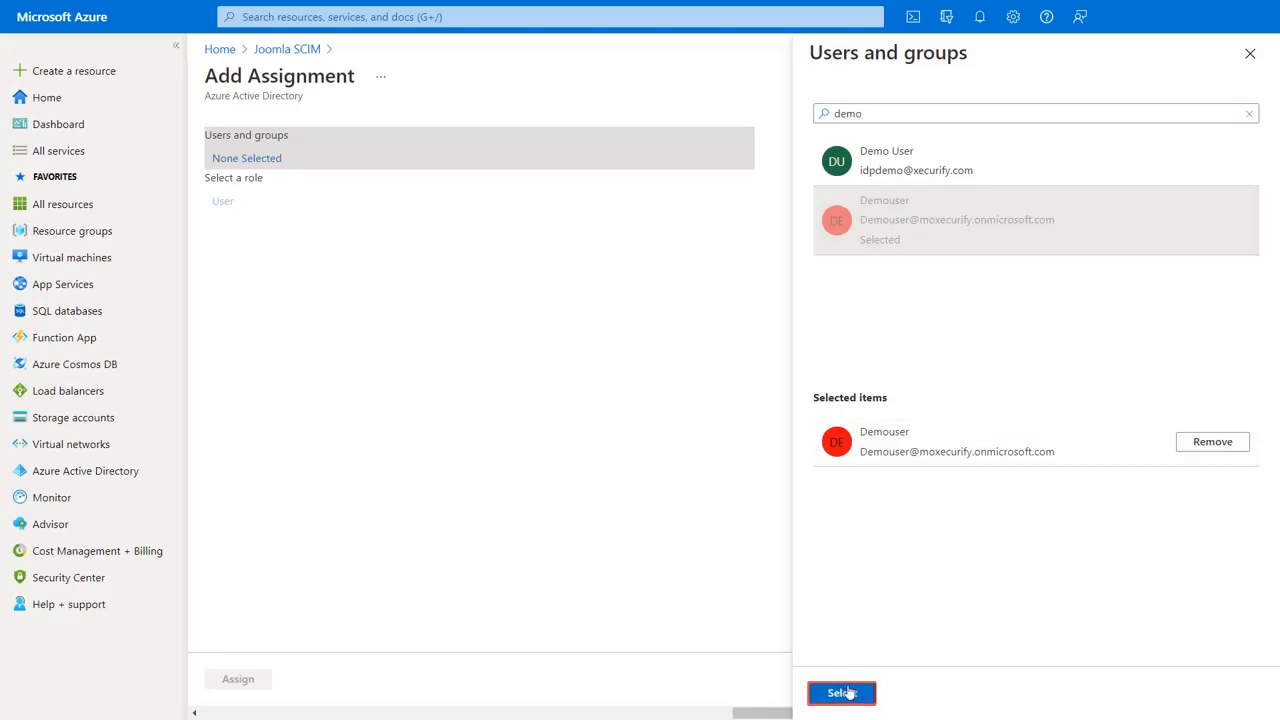
{"action": "left_click", "coordinate": [840, 692]}
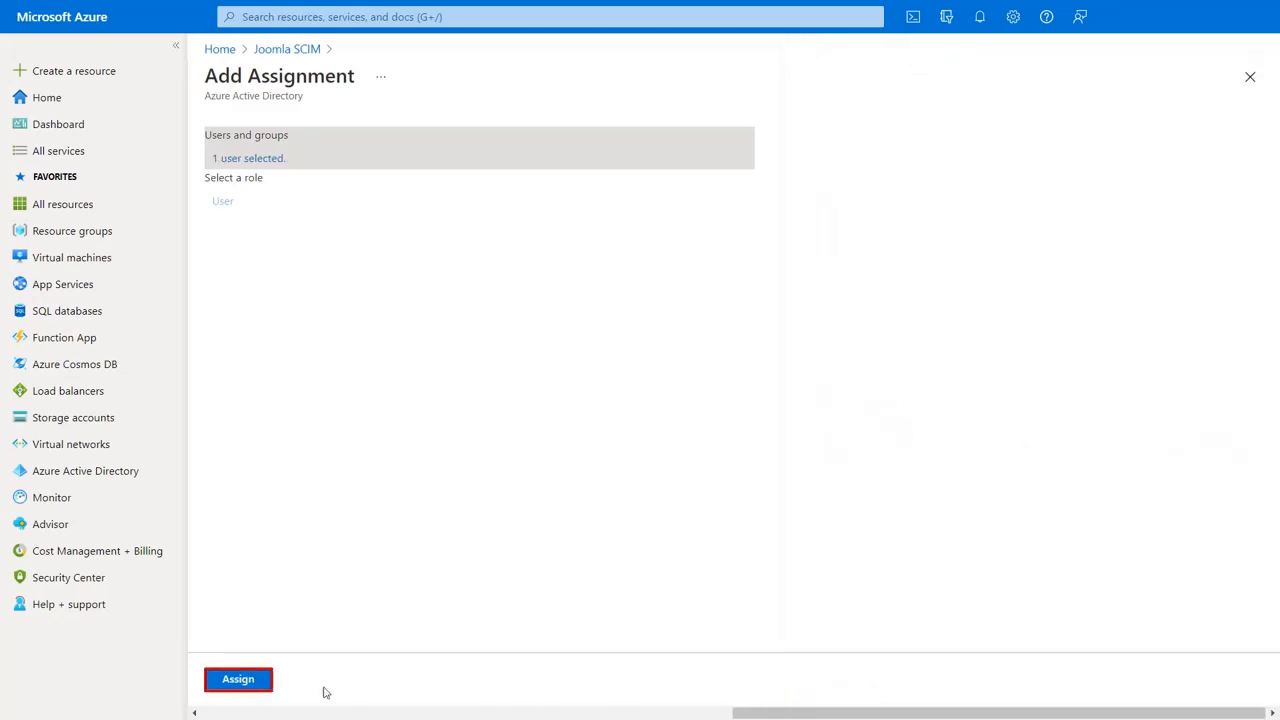
{"action": "left_click", "coordinate": [236, 680]}
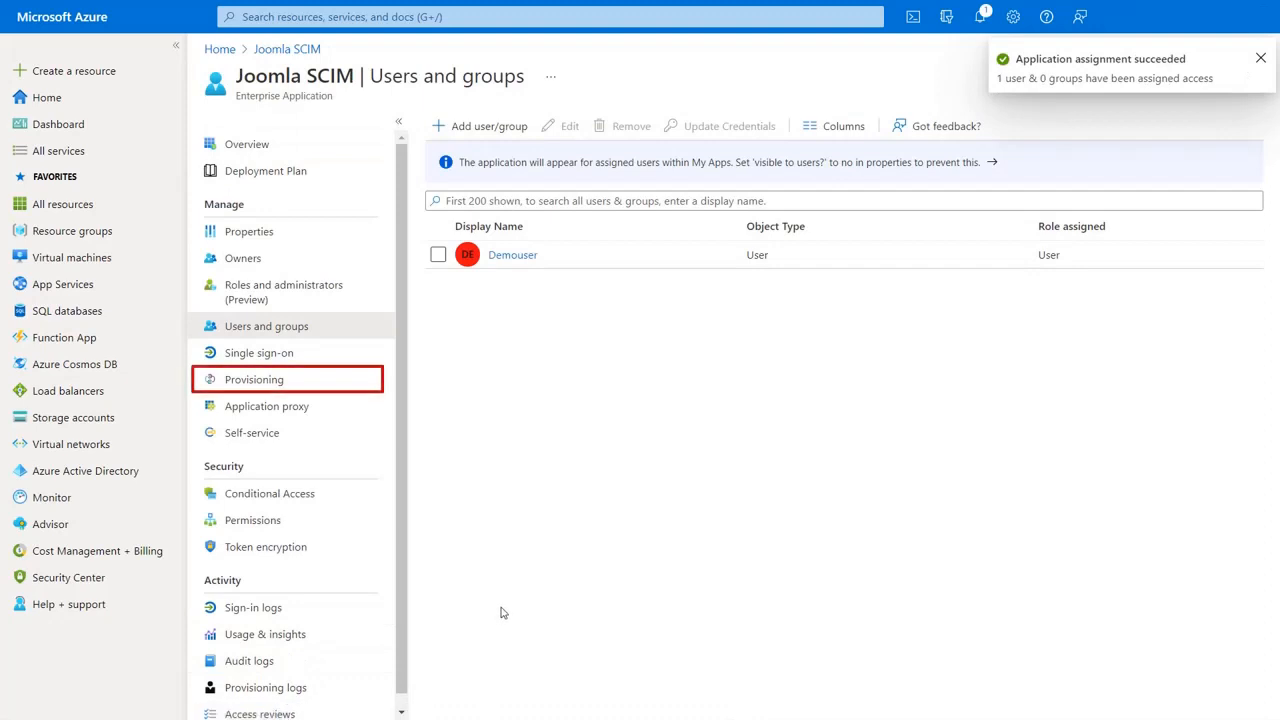
{"action": "mouse_move", "coordinate": [344, 392]}
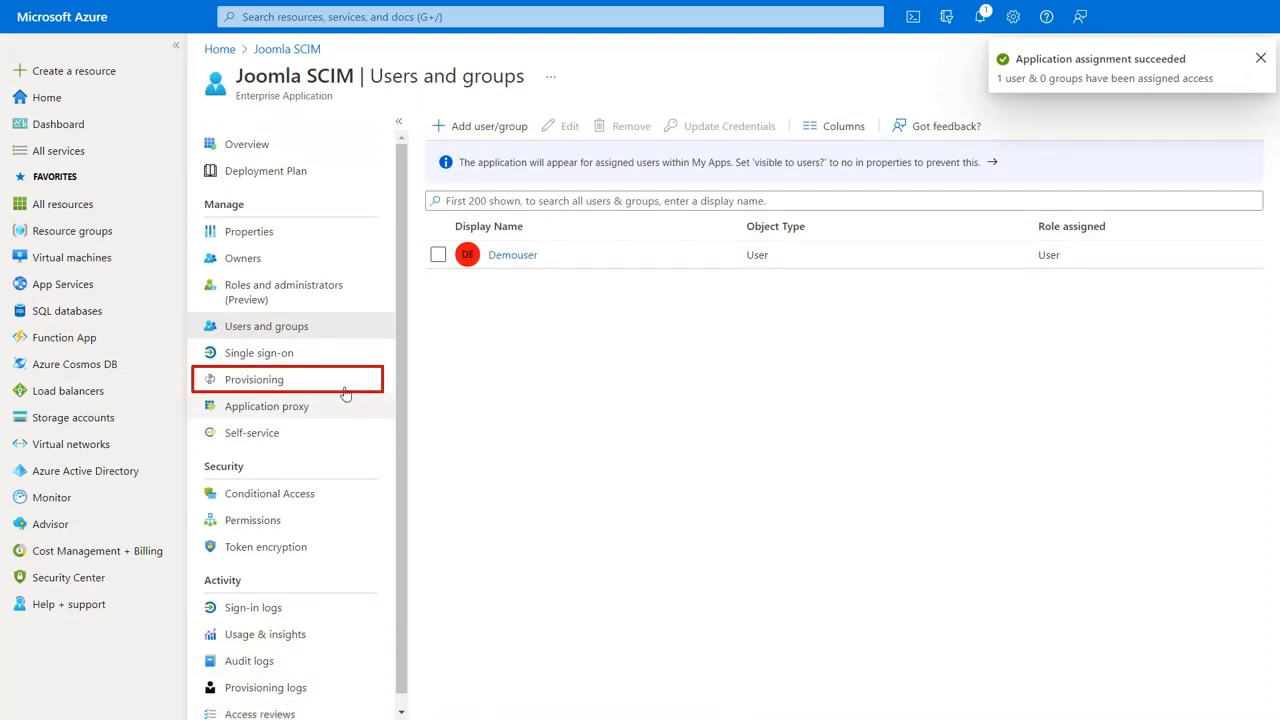
Start provisioning, view the cycle details, then check Joomla's Users list for Demouser.
{"action": "left_click", "coordinate": [252, 380]}
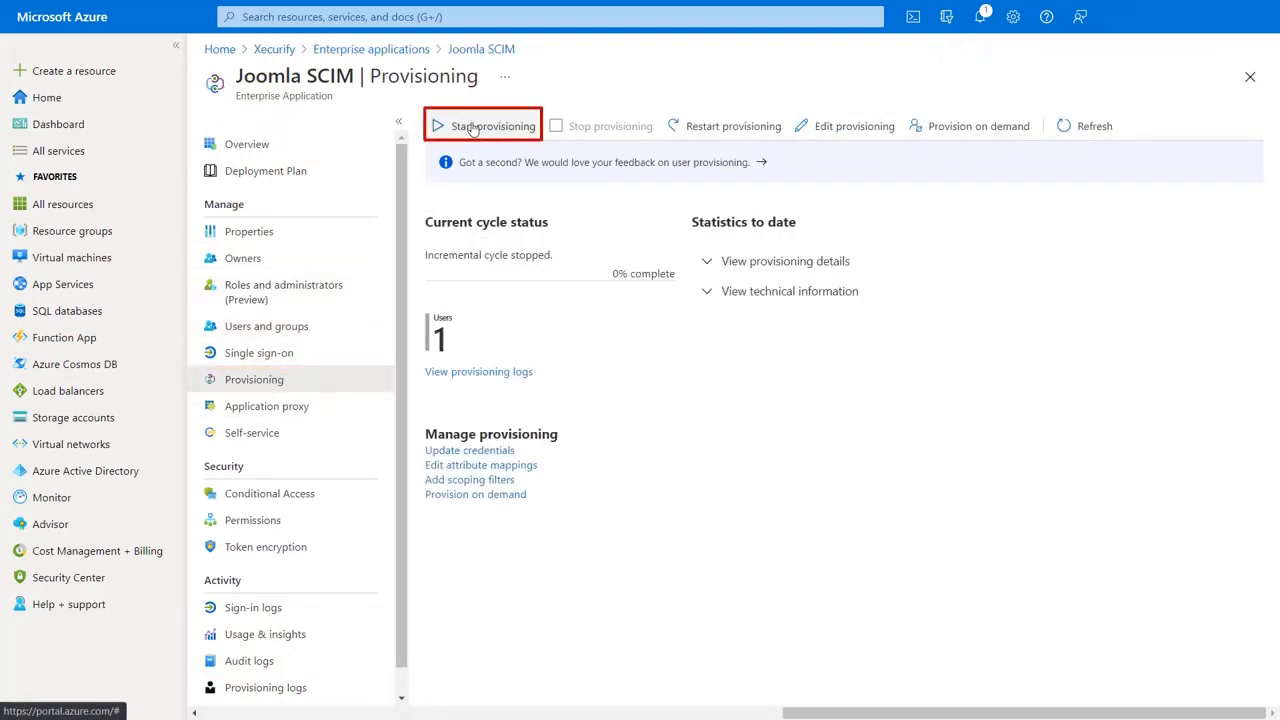
{"action": "left_click", "coordinate": [482, 124]}
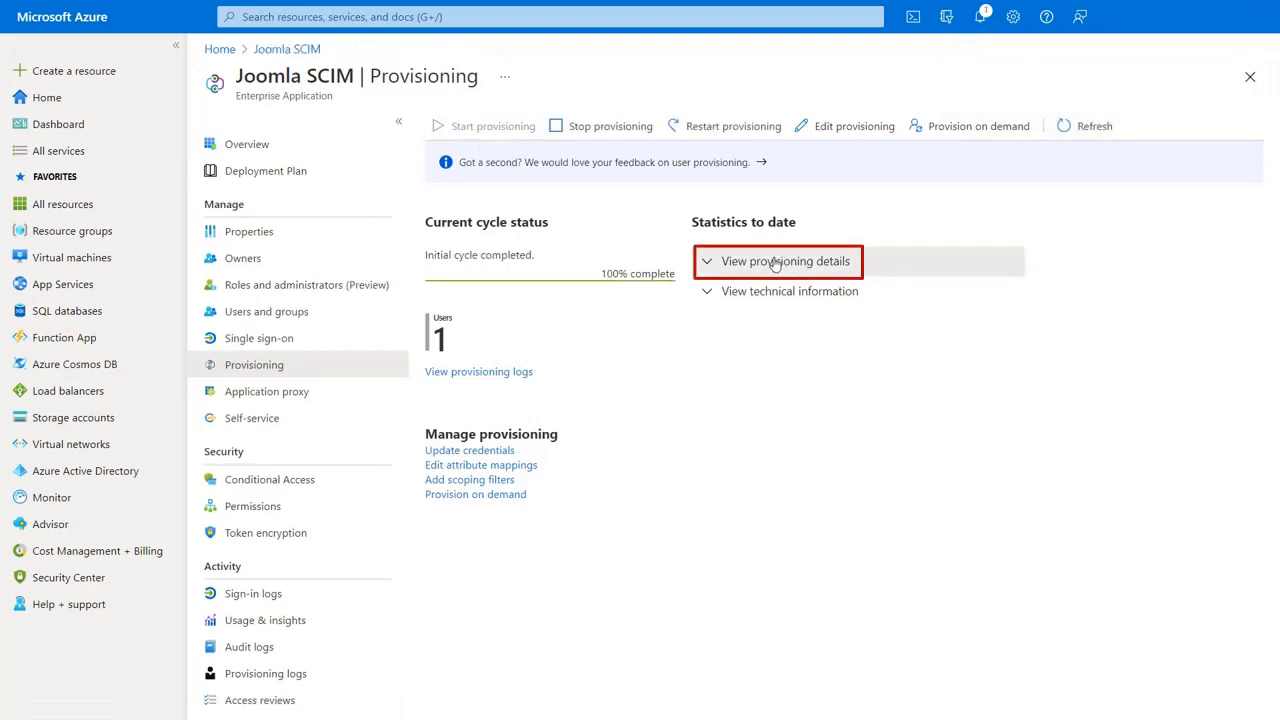
{"action": "left_click", "coordinate": [786, 260]}
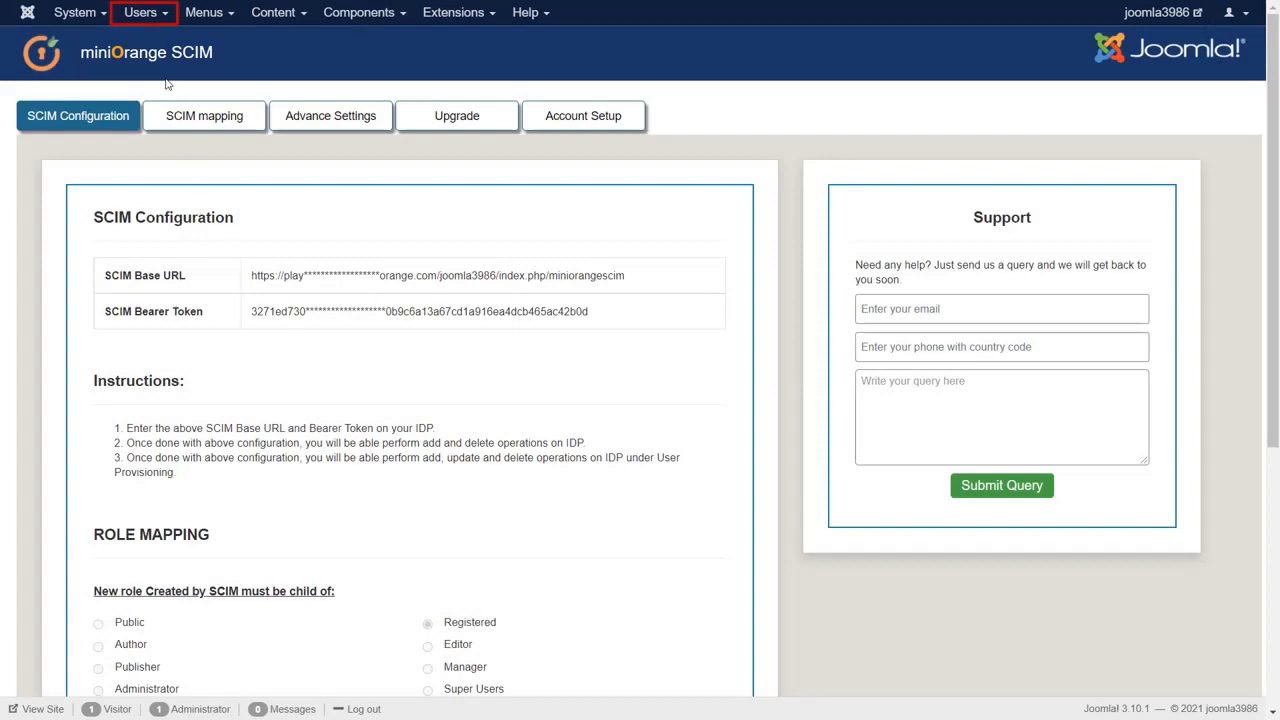
{"action": "left_click", "coordinate": [140, 14]}
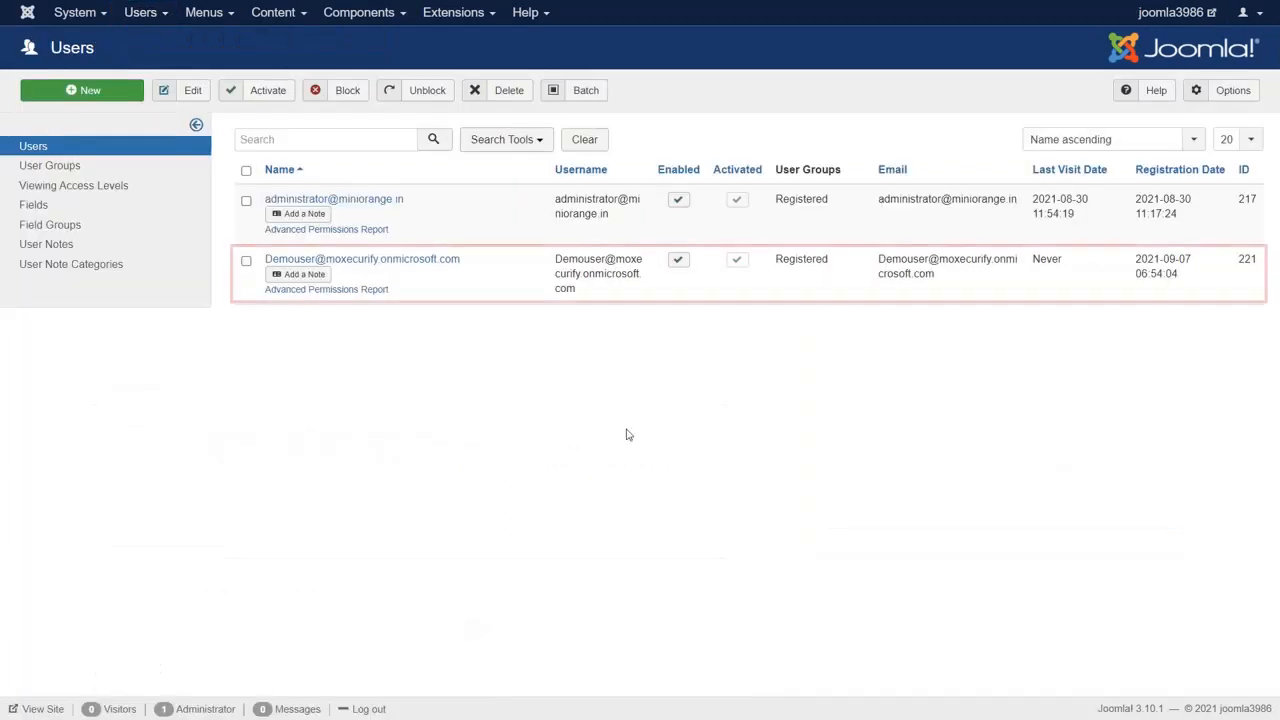